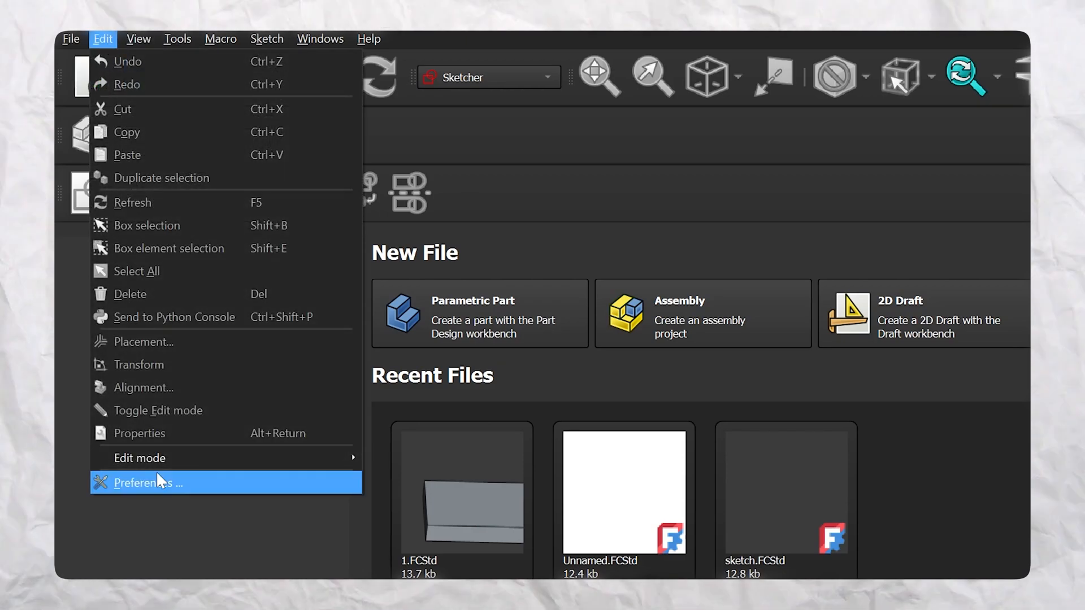
- Open Preferences, expand Import-Export, and browse the DAE and DXF pages
click(154, 482)
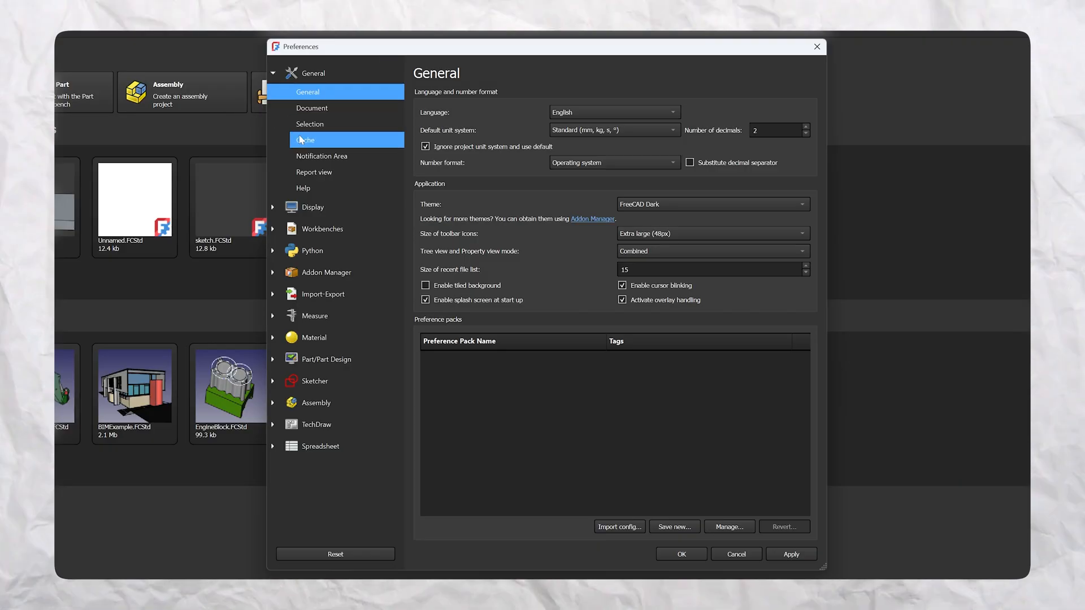
mouse_move(320, 293)
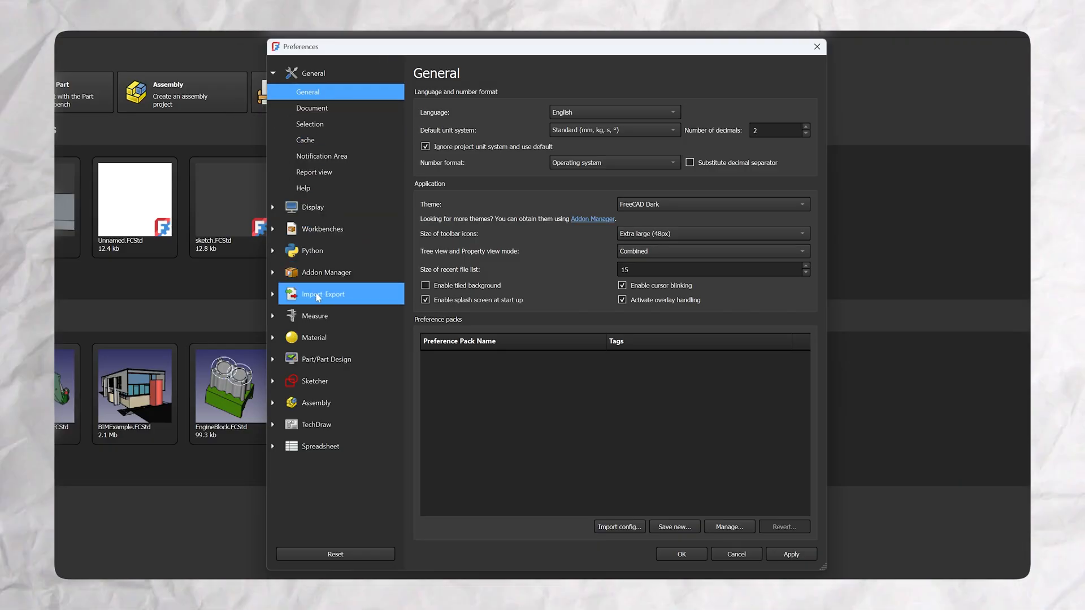
click(323, 294)
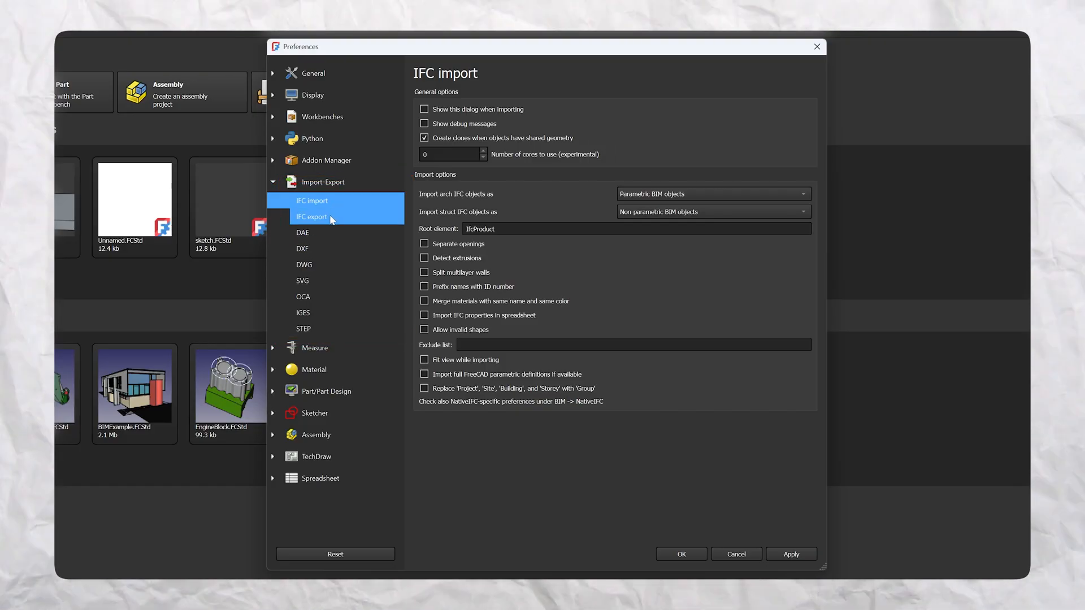
click(302, 231)
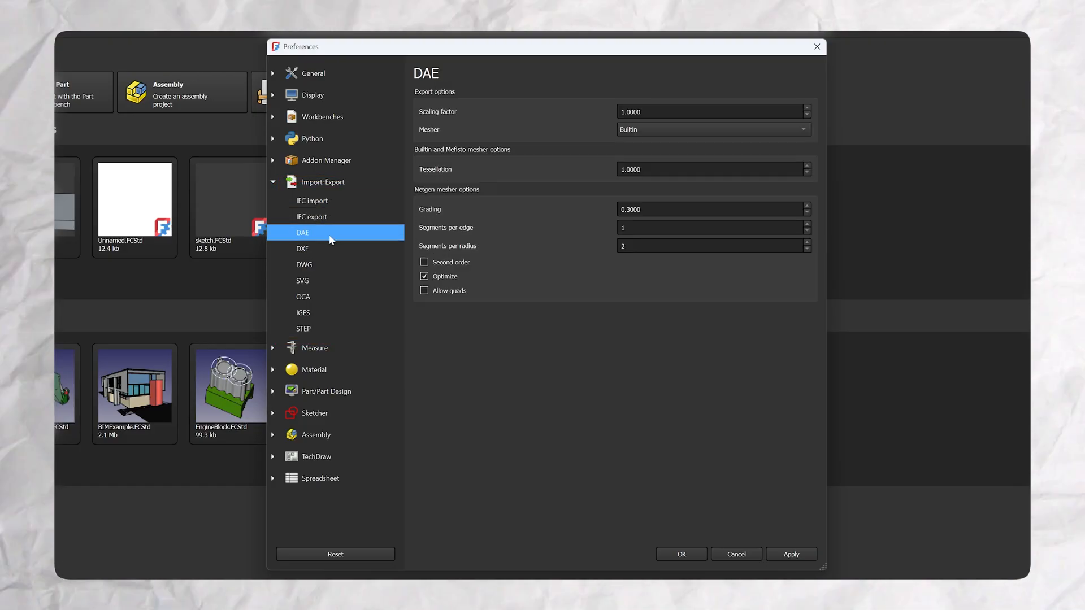
click(302, 249)
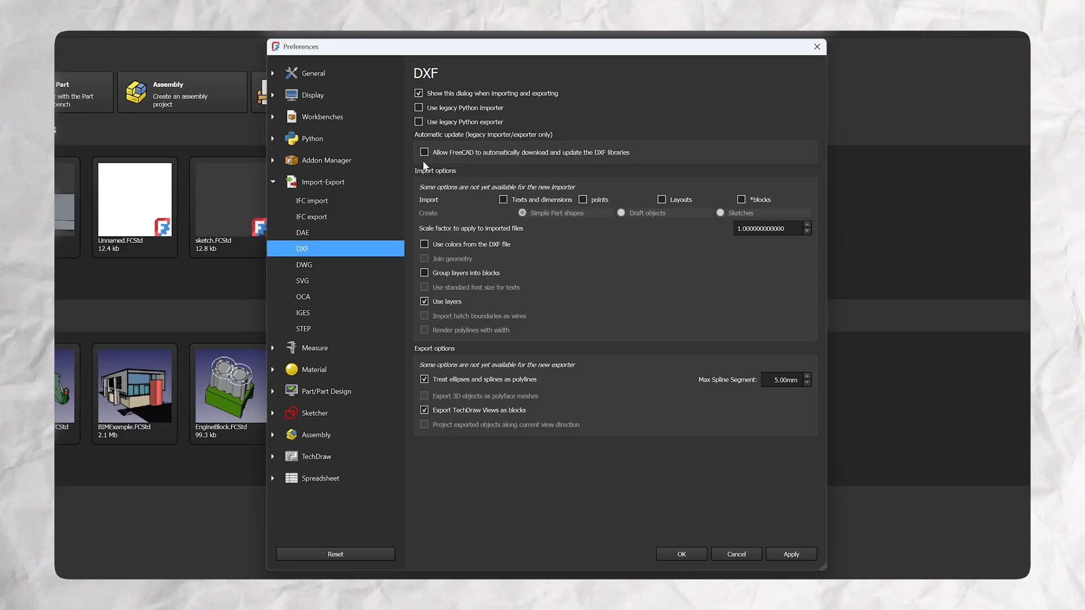
mouse_move(600, 219)
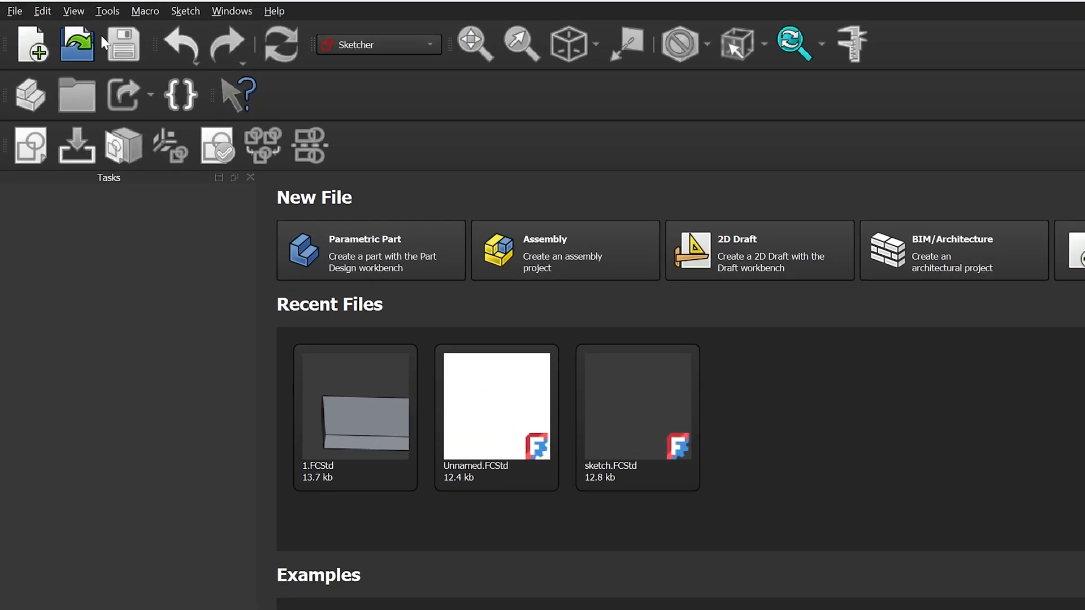
- Reopen Preferences from the Edit menu and view the IFC export and DAE pages
click(43, 10)
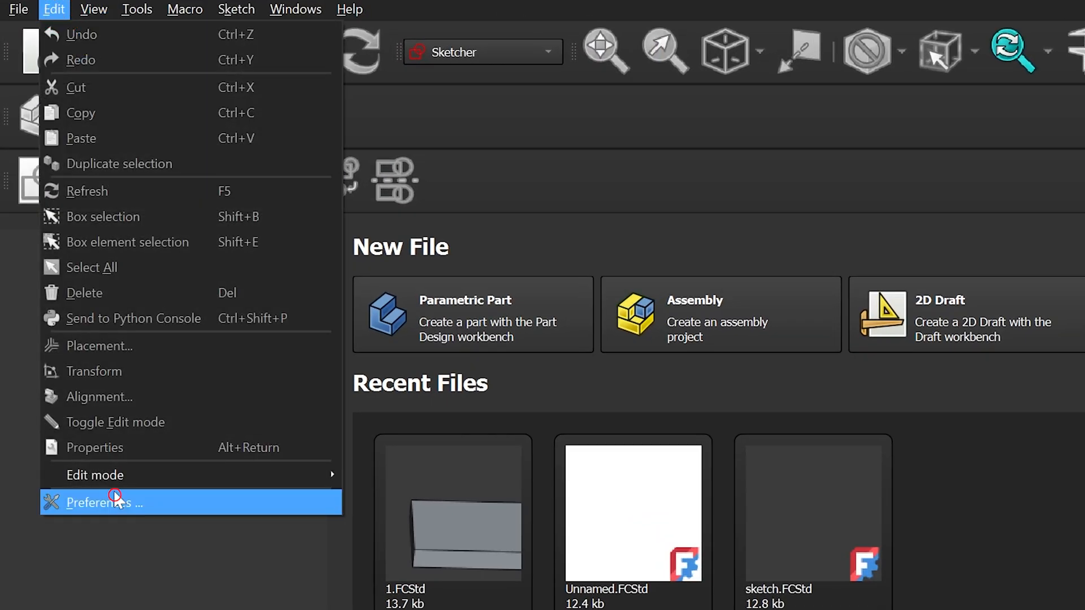
click(105, 502)
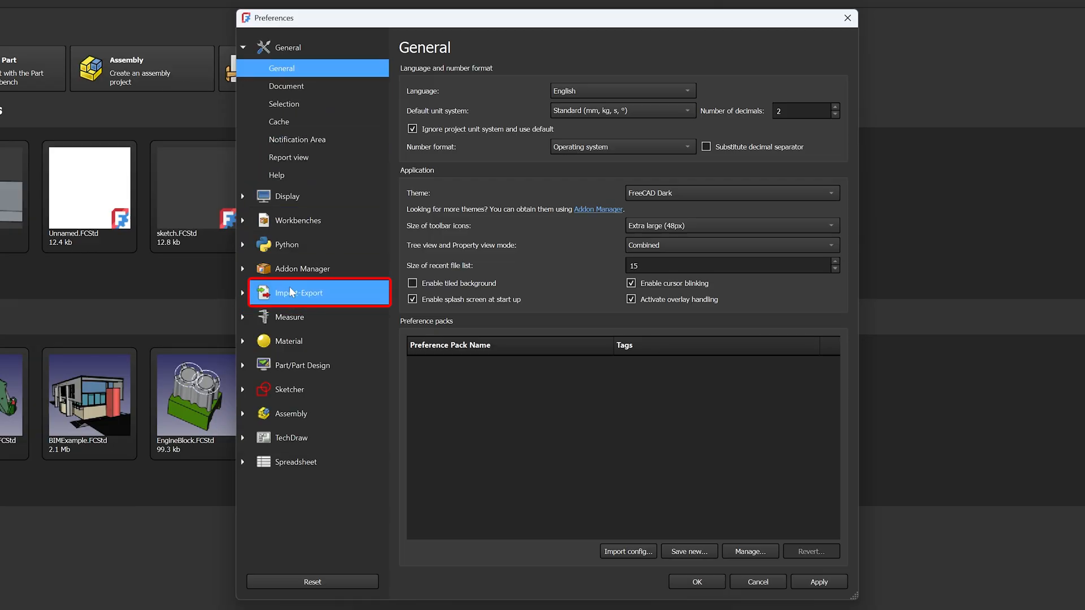
click(298, 292)
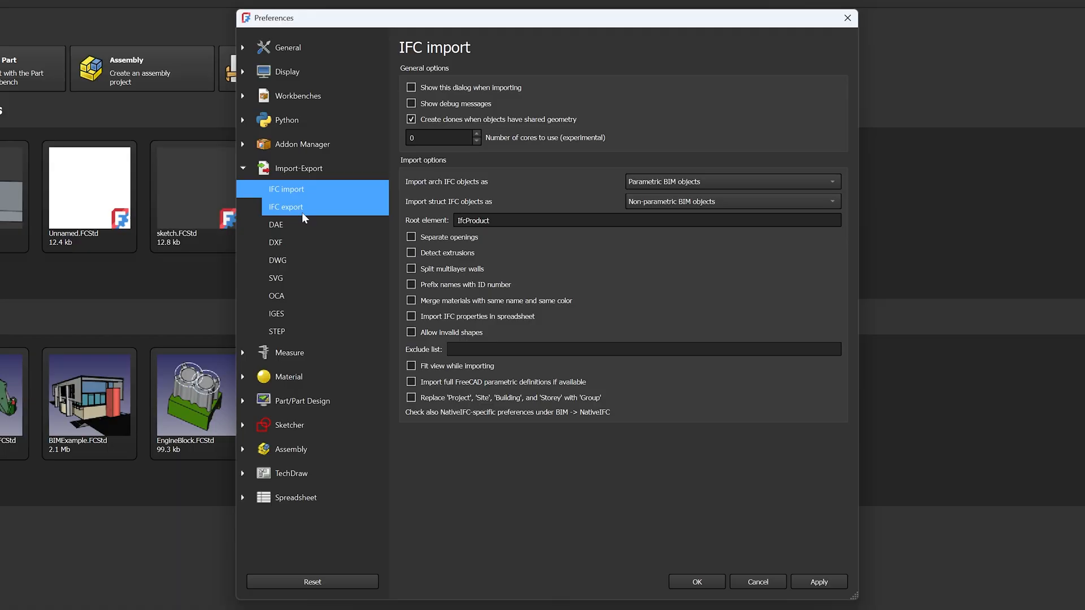
click(286, 206)
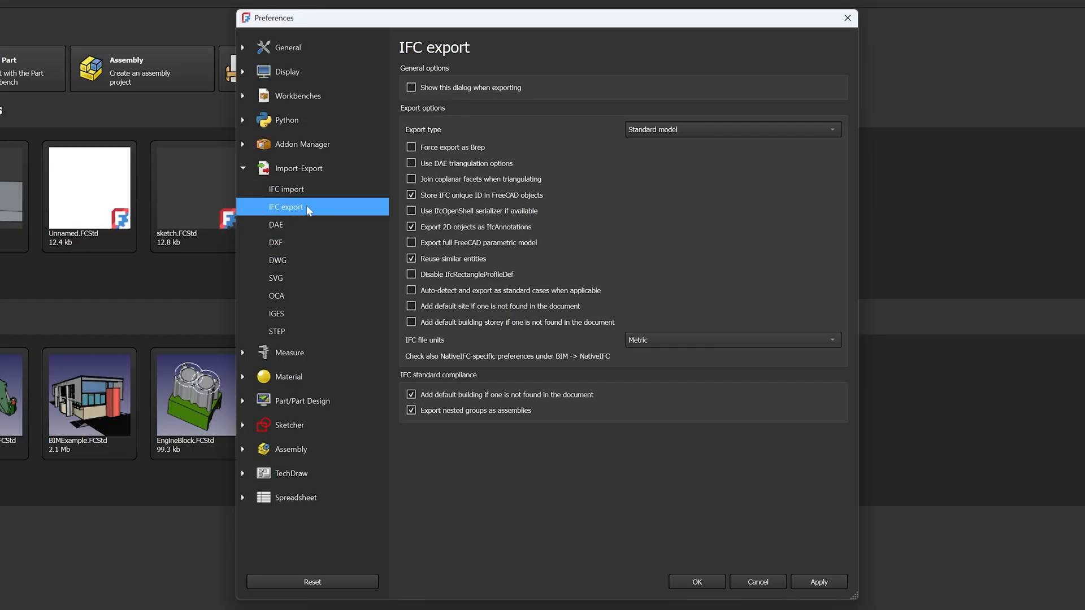
click(275, 224)
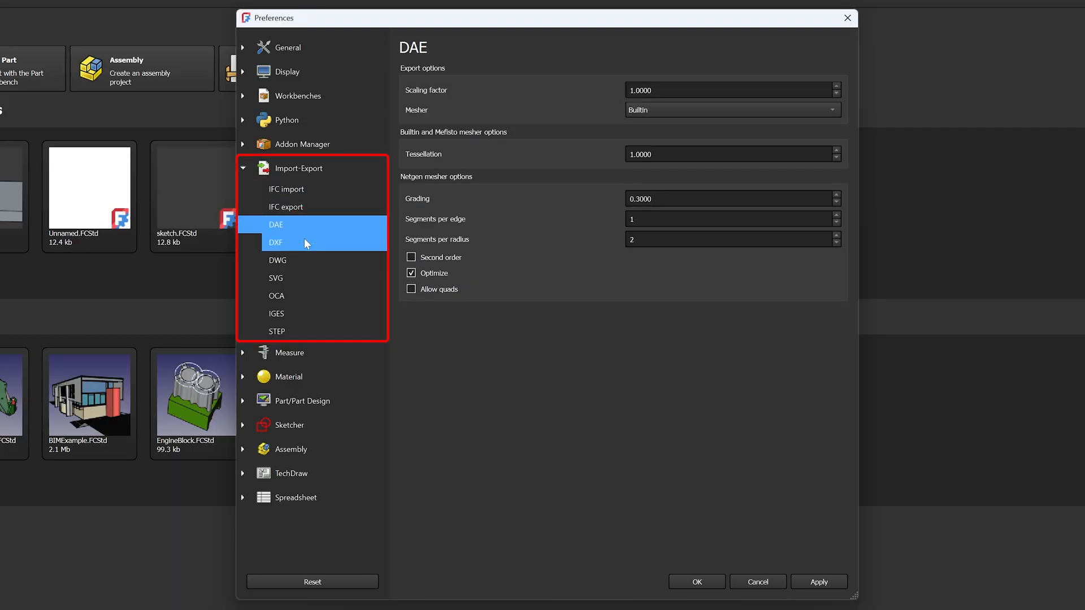
- Show the DXF preferences and toggle 'Use colors from the DXF file' on, then off
click(276, 243)
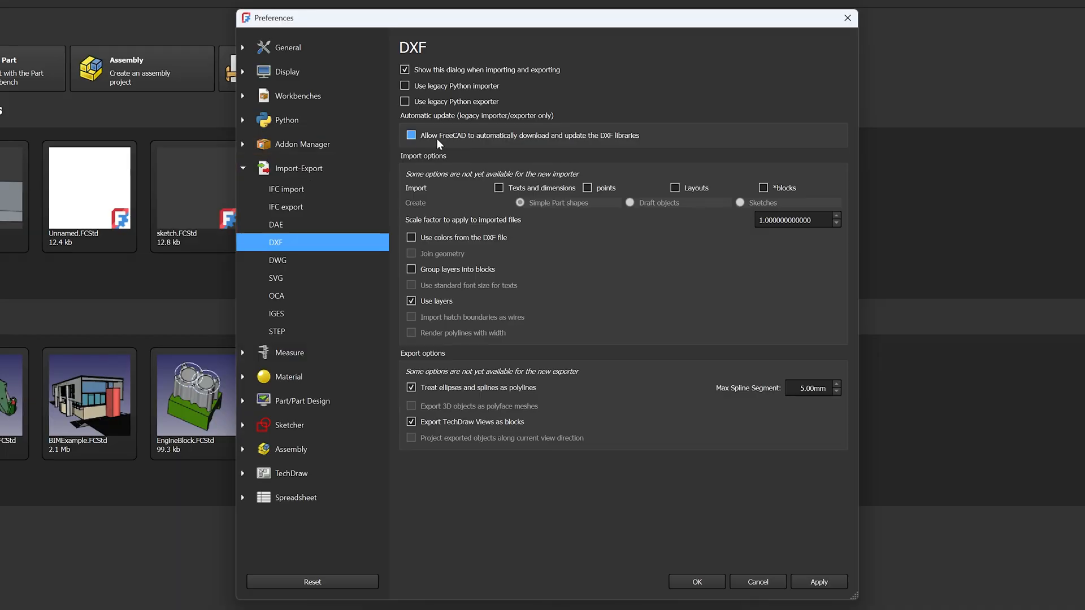
click(410, 135)
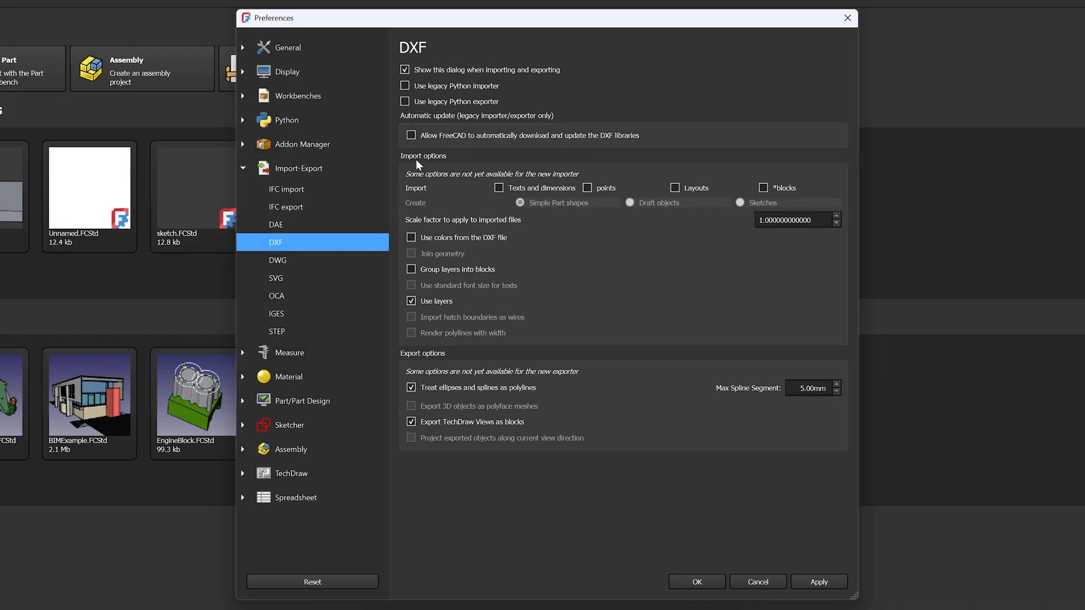
click(411, 269)
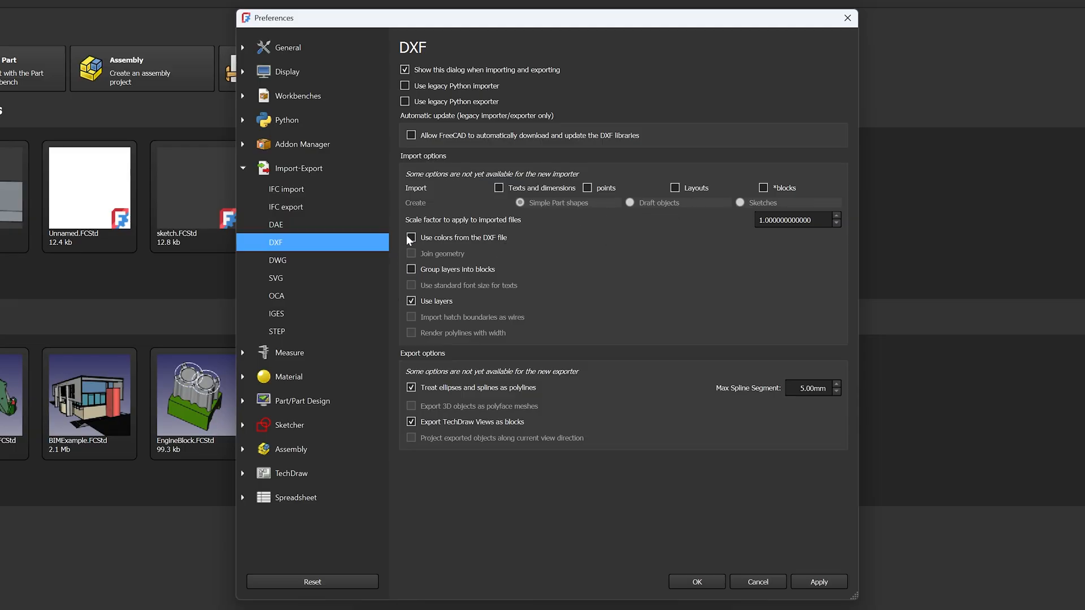
click(410, 237)
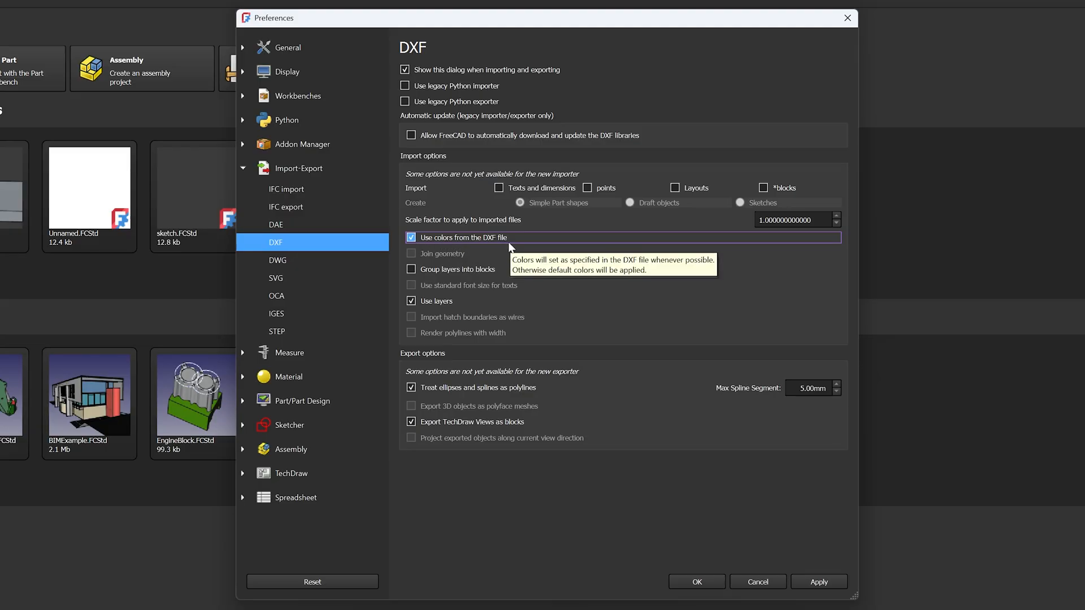
mouse_move(491, 200)
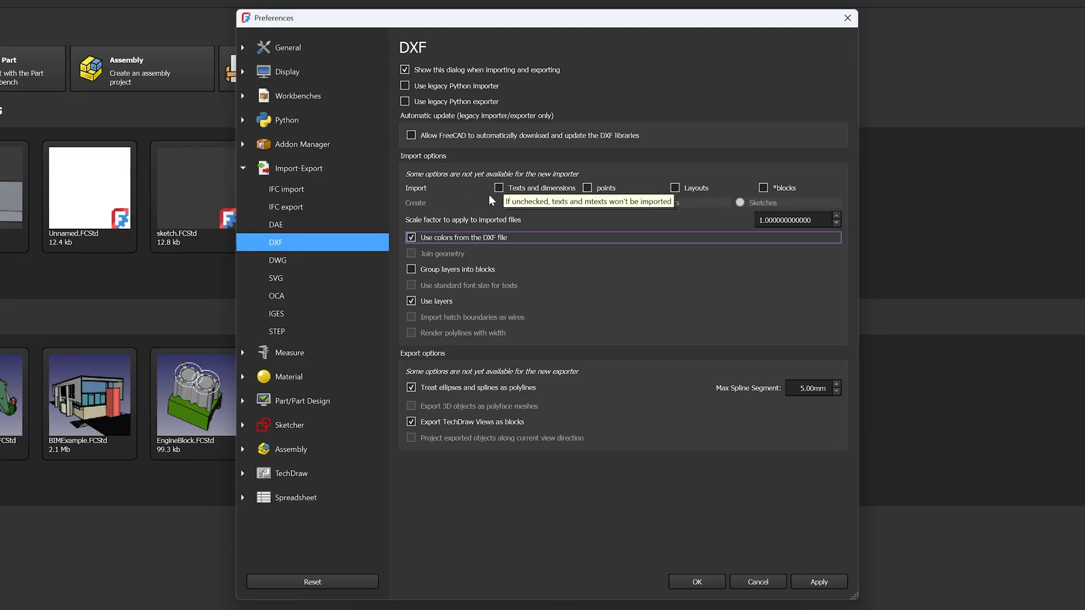
click(410, 237)
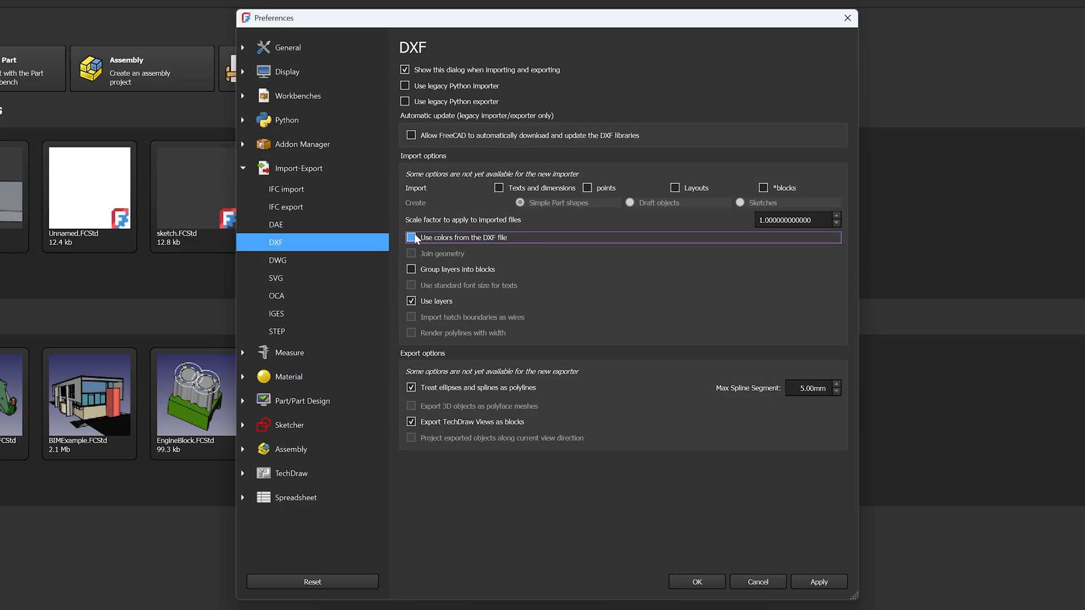
mouse_move(706, 348)
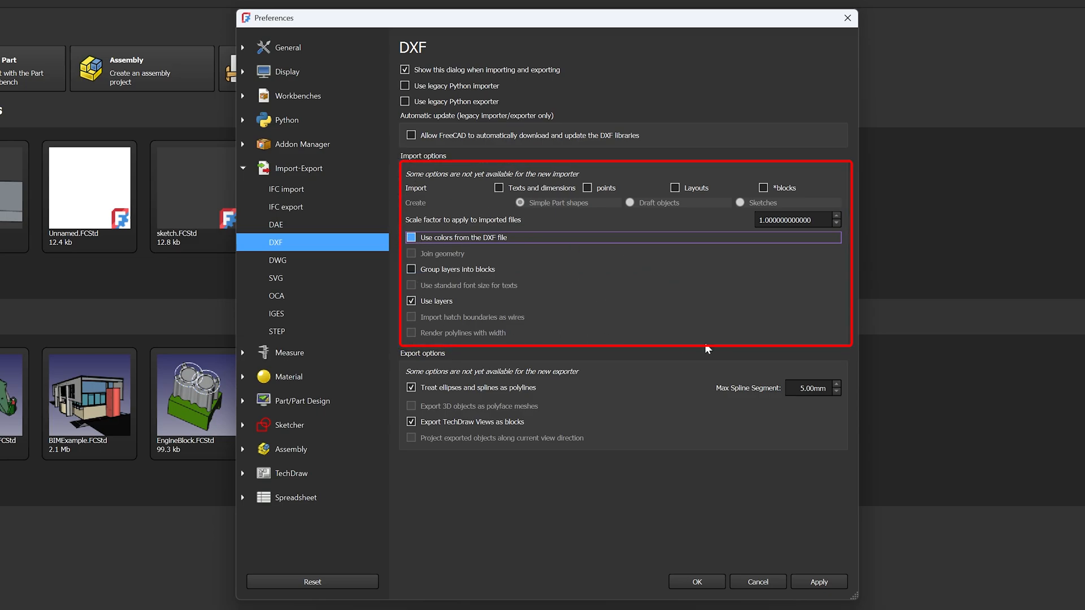
mouse_move(436, 193)
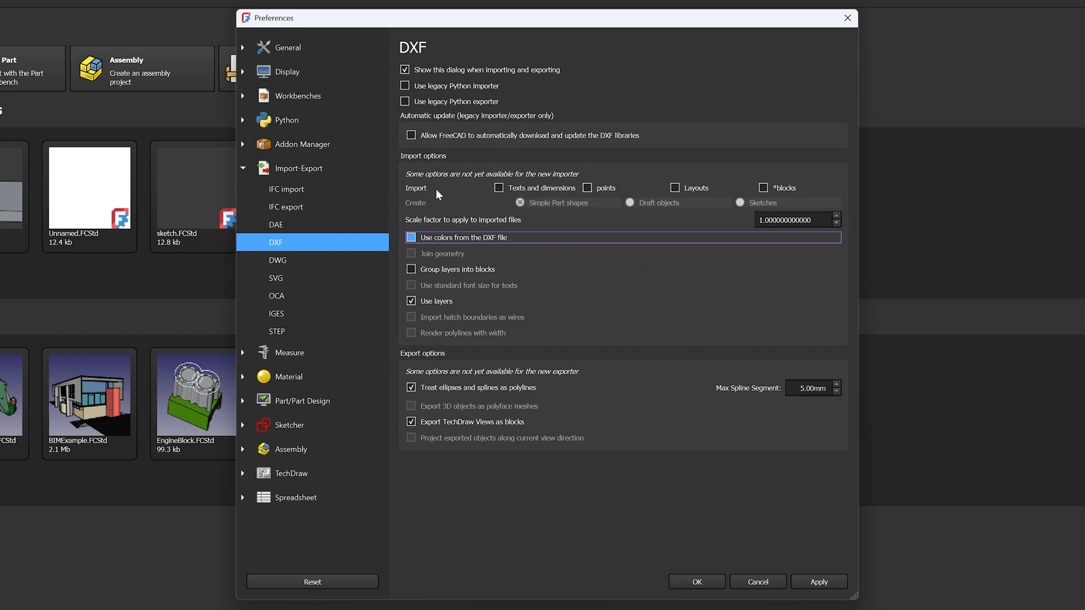
- Enable DXF import of texts and dimensions and select the import scale factor value
click(499, 187)
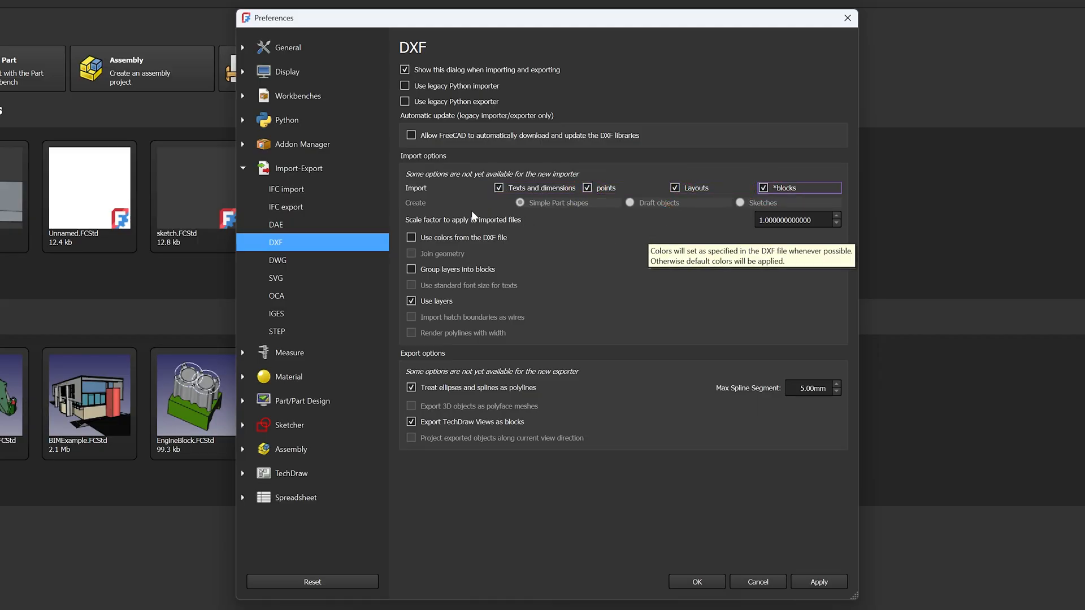
mouse_move(579, 224)
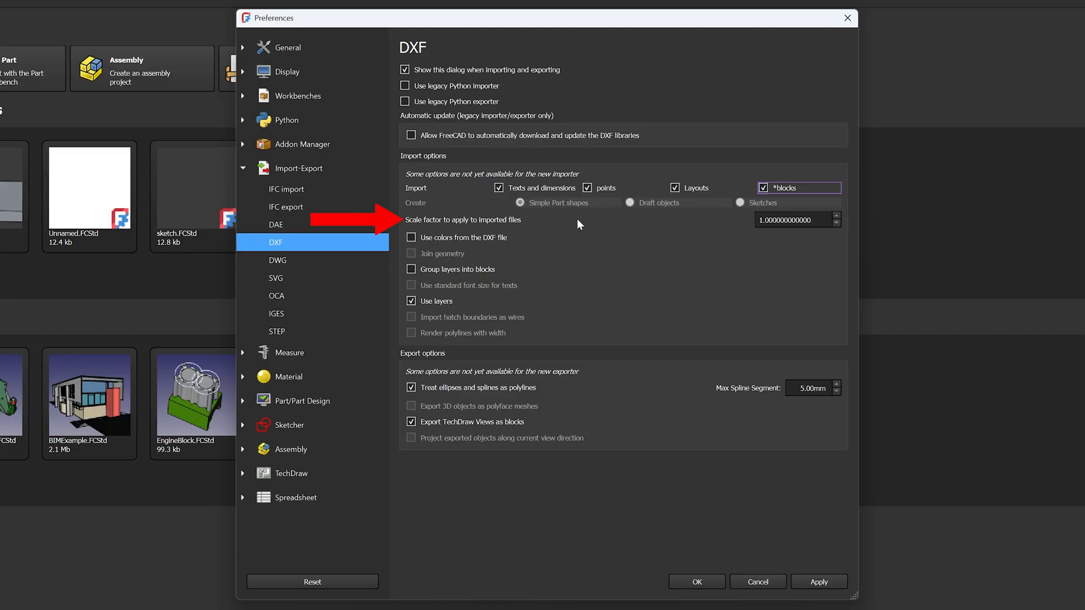
mouse_move(732, 255)
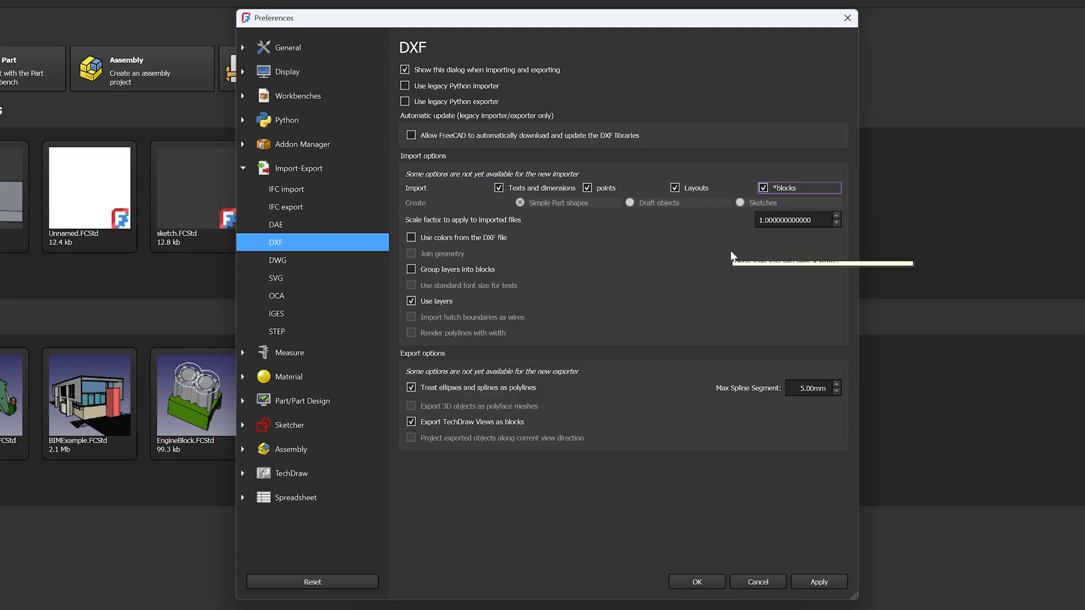
mouse_move(732, 257)
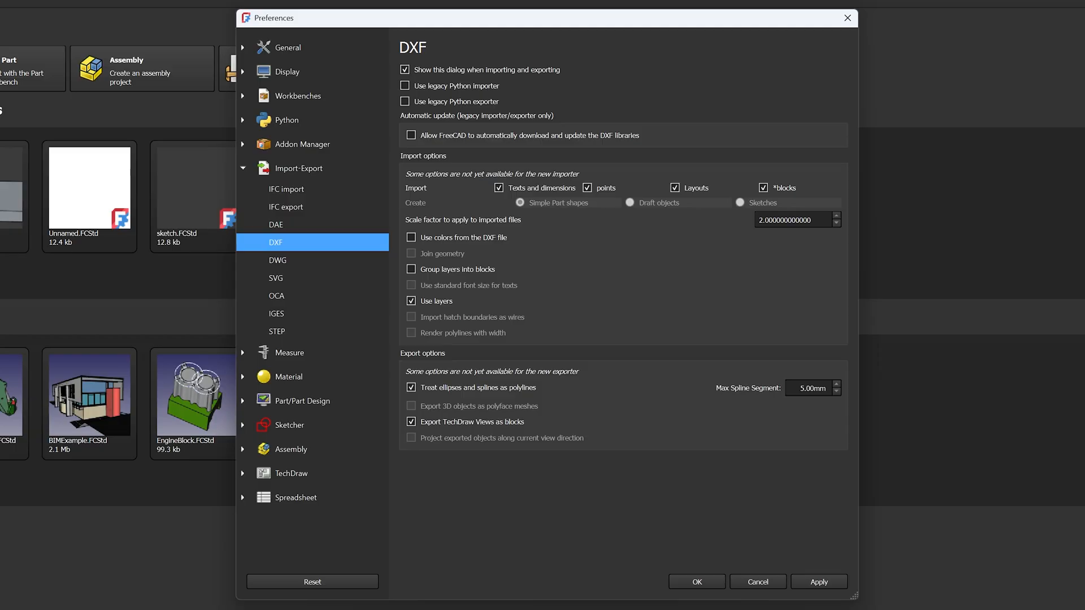
triple_click(791, 219)
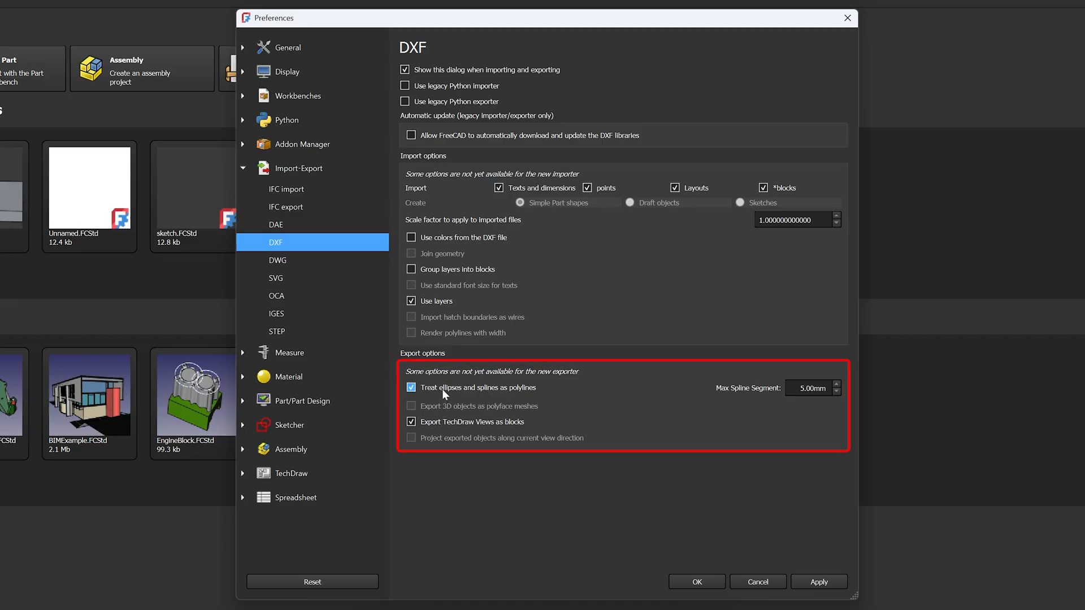
mouse_move(542, 388)
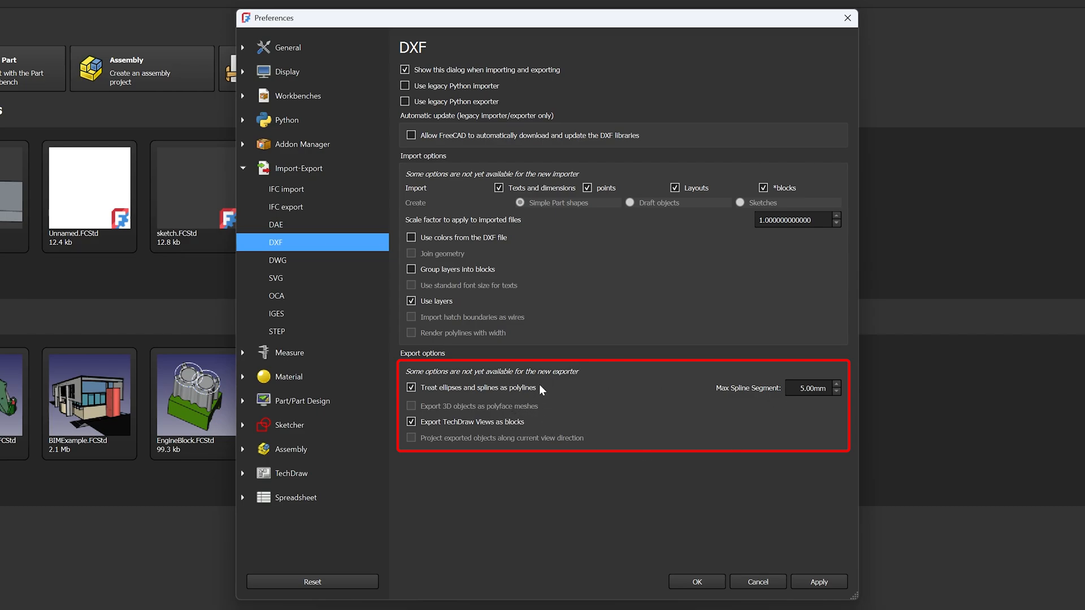
mouse_move(687, 423)
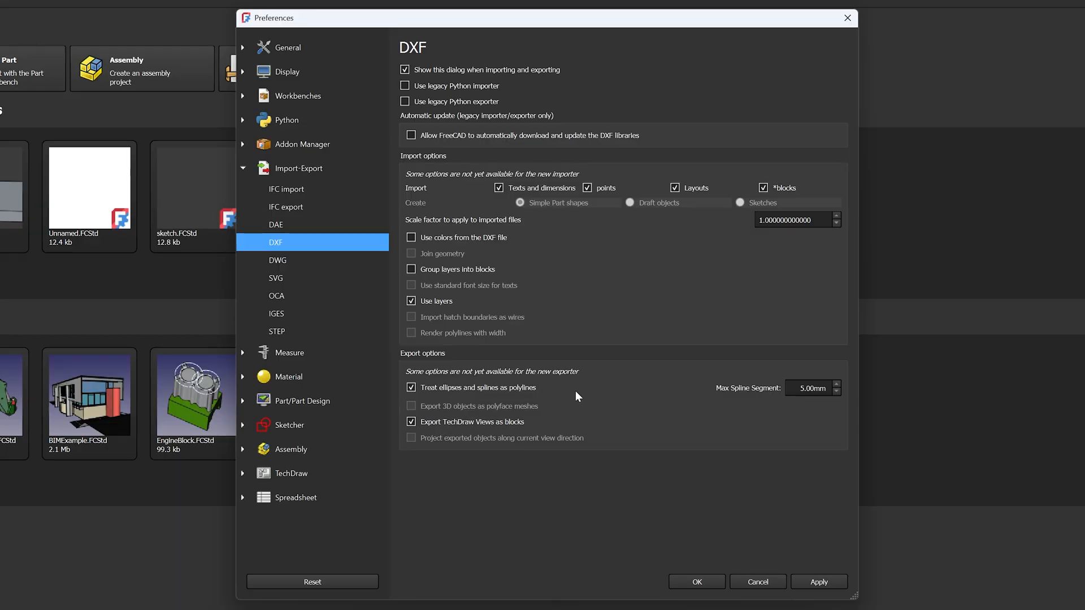
mouse_move(525, 401)
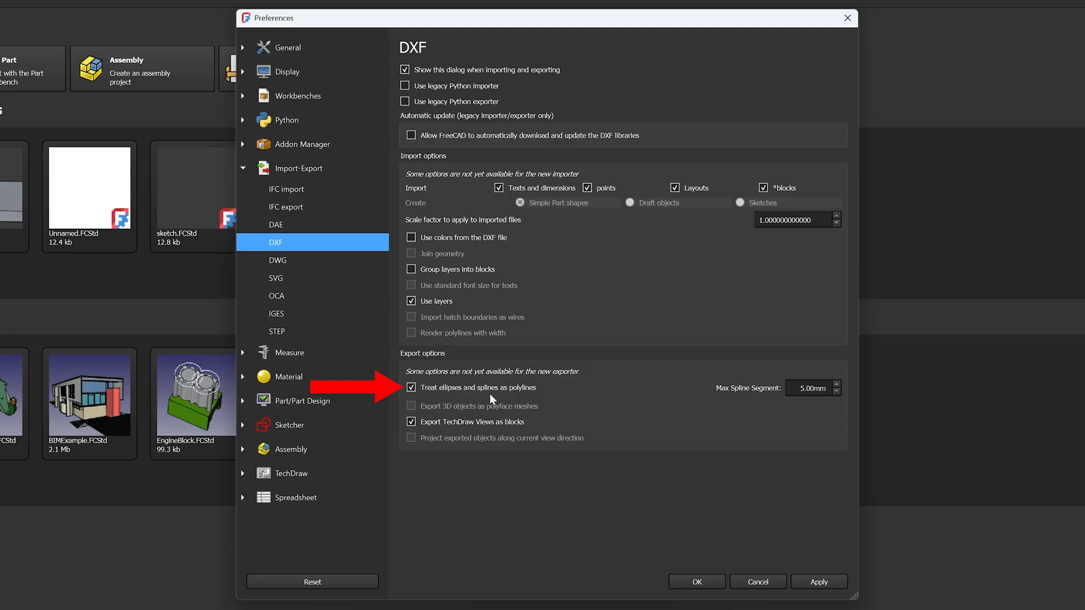
mouse_move(596, 383)
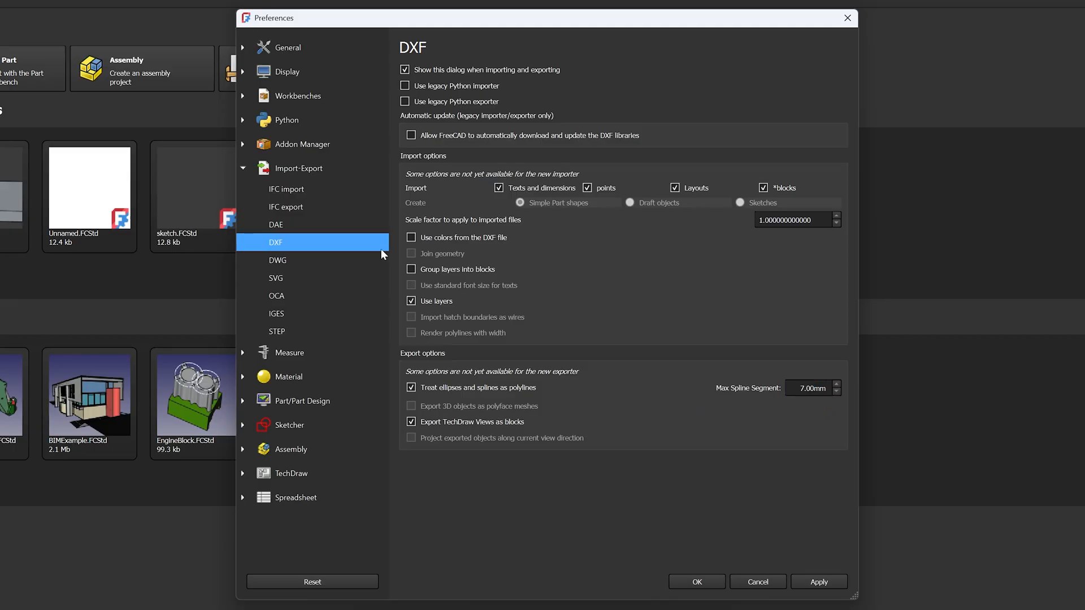
- Switch from the DXF page to the DWG conversion settings
click(277, 260)
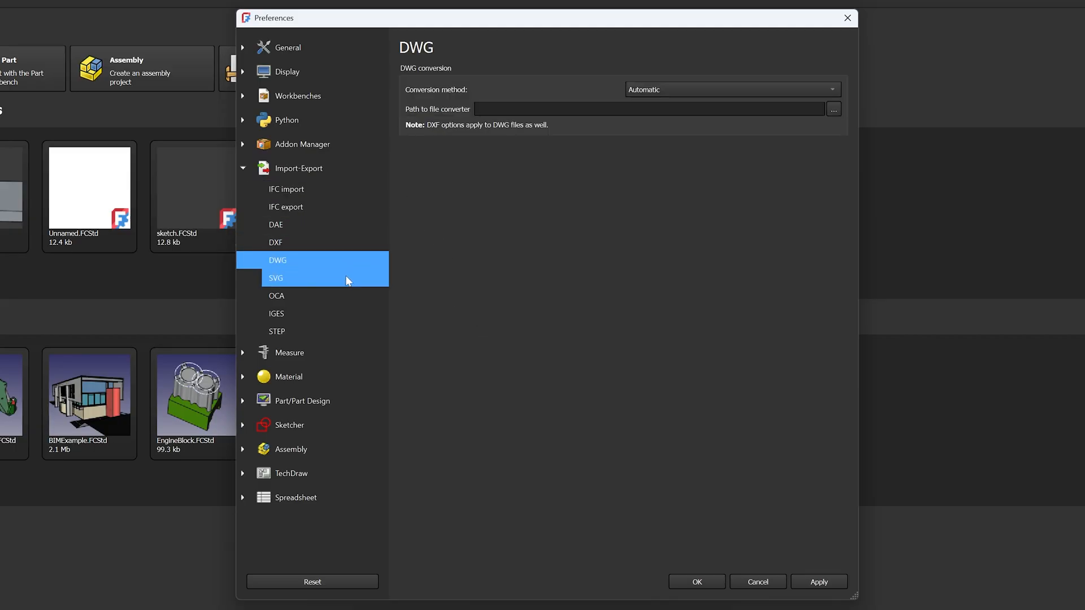
- View the SVG and OCA settings pages, then close Preferences to return to the model
click(275, 277)
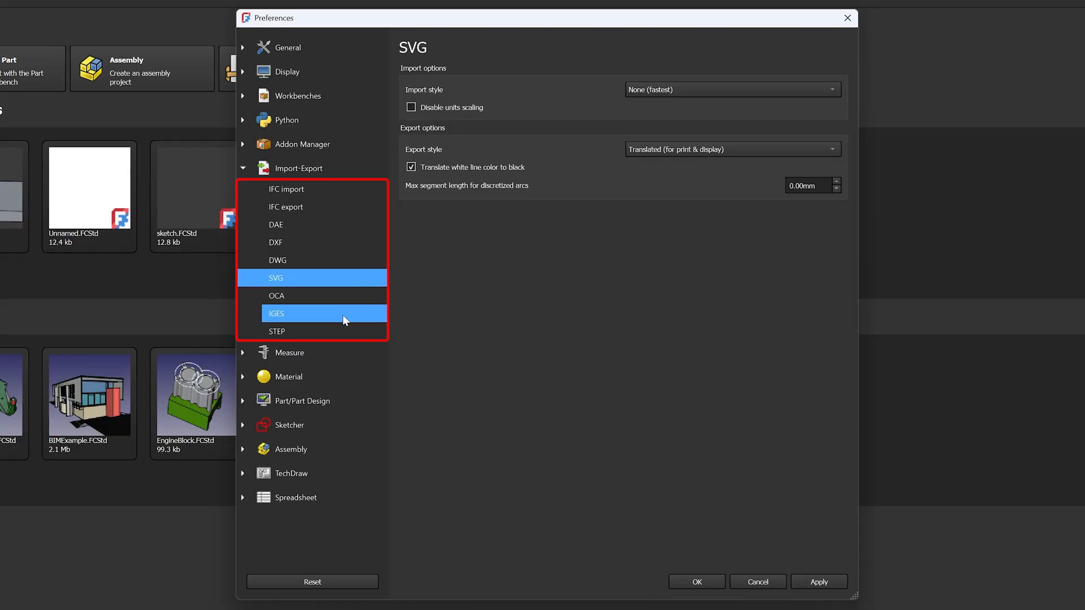
click(276, 295)
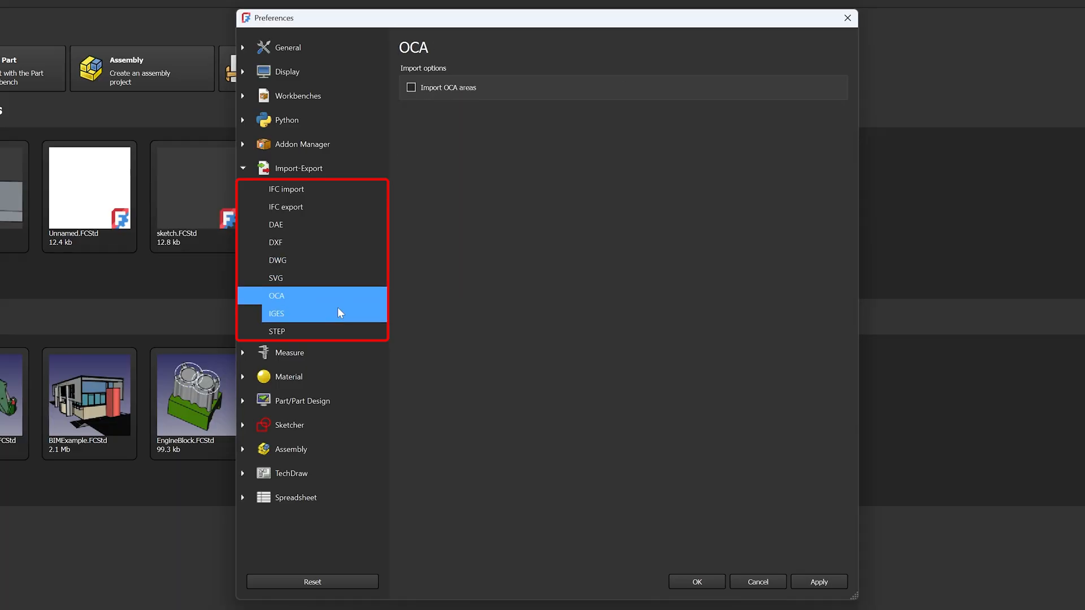
click(696, 581)
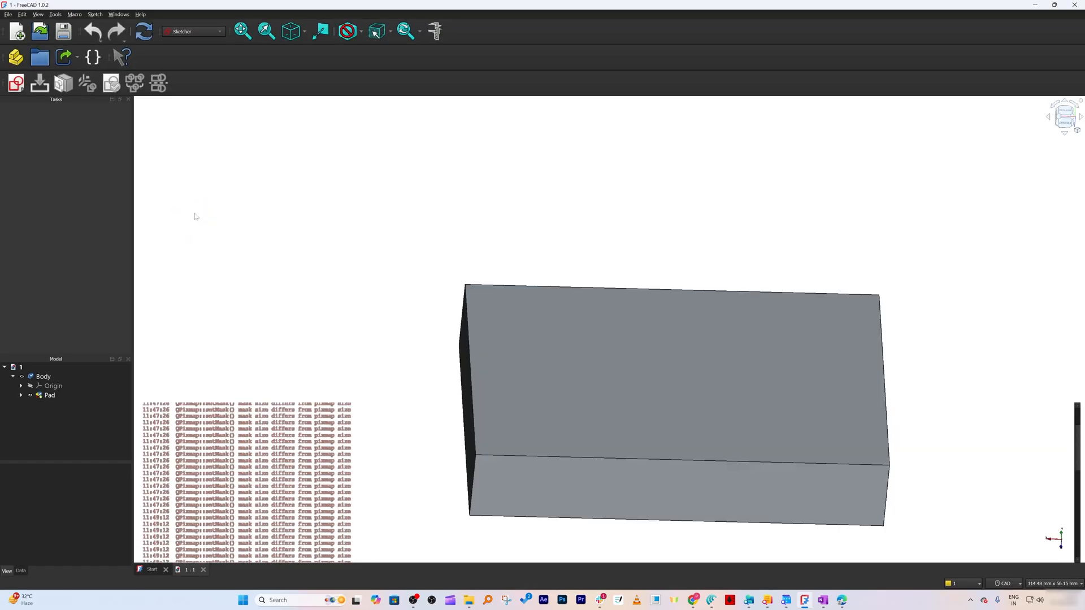
mouse_move(450, 256)
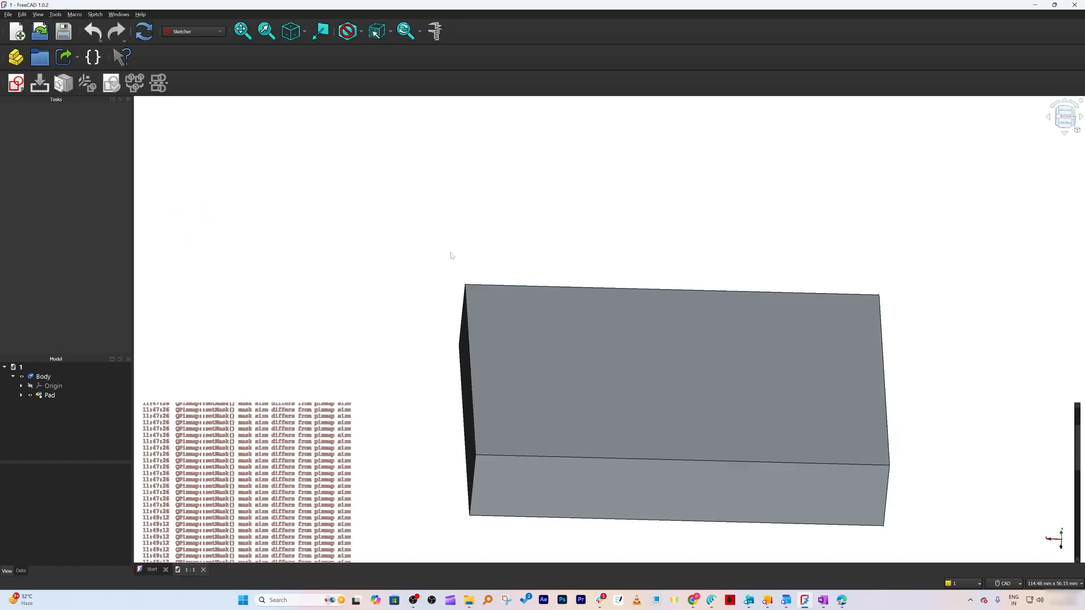
- Attempt File > Export with nothing selected and dismiss the No selection warning
scroll(down, 3)
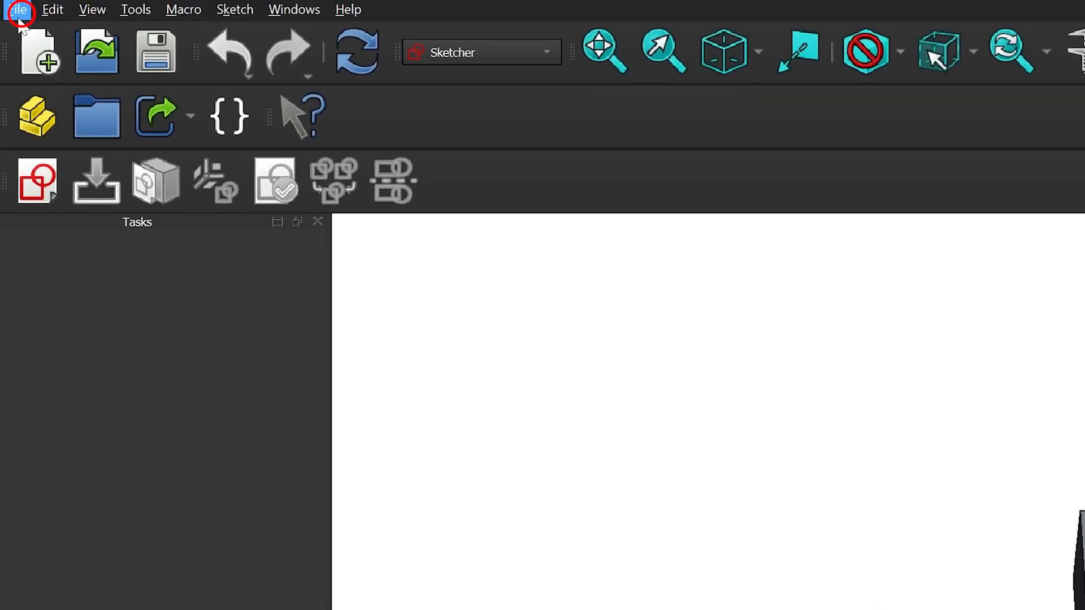
click(17, 9)
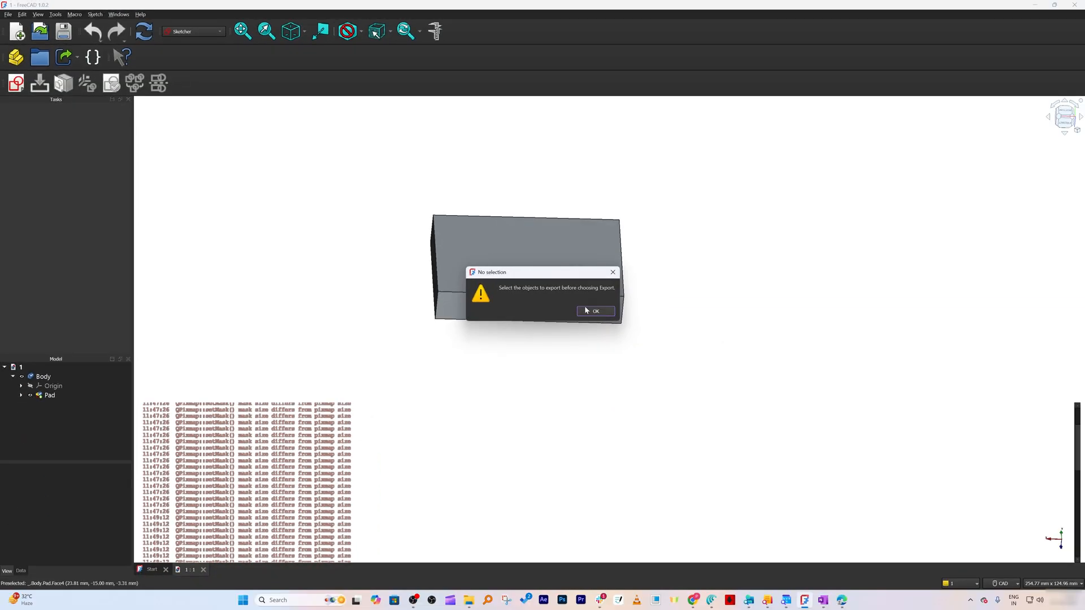
click(594, 311)
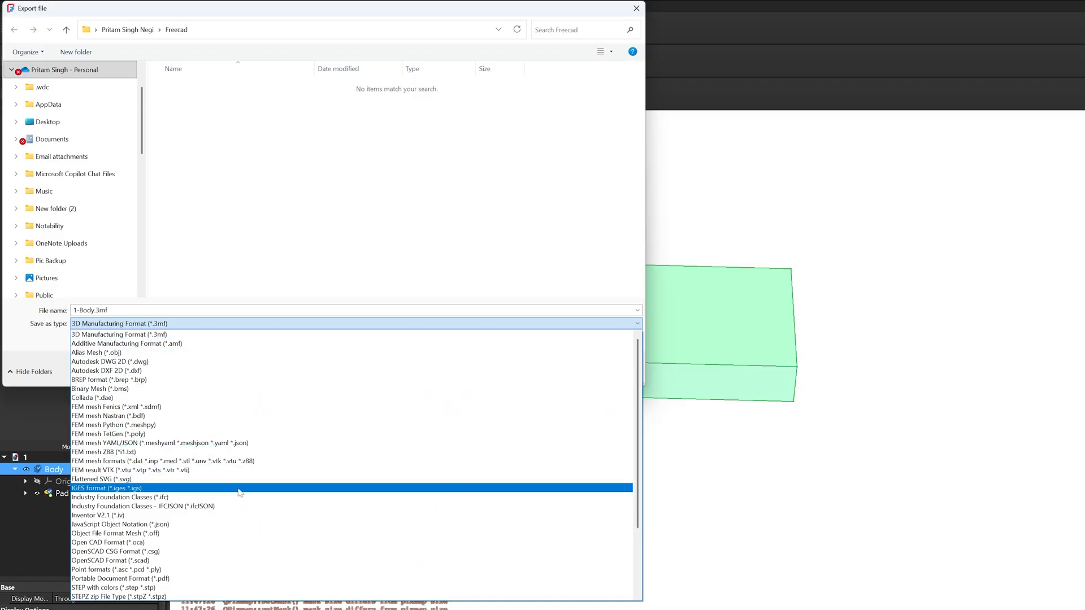
- Save the Body to the Desktop as STEP with colors, keeping the AP214 International Standard scheme
click(113, 587)
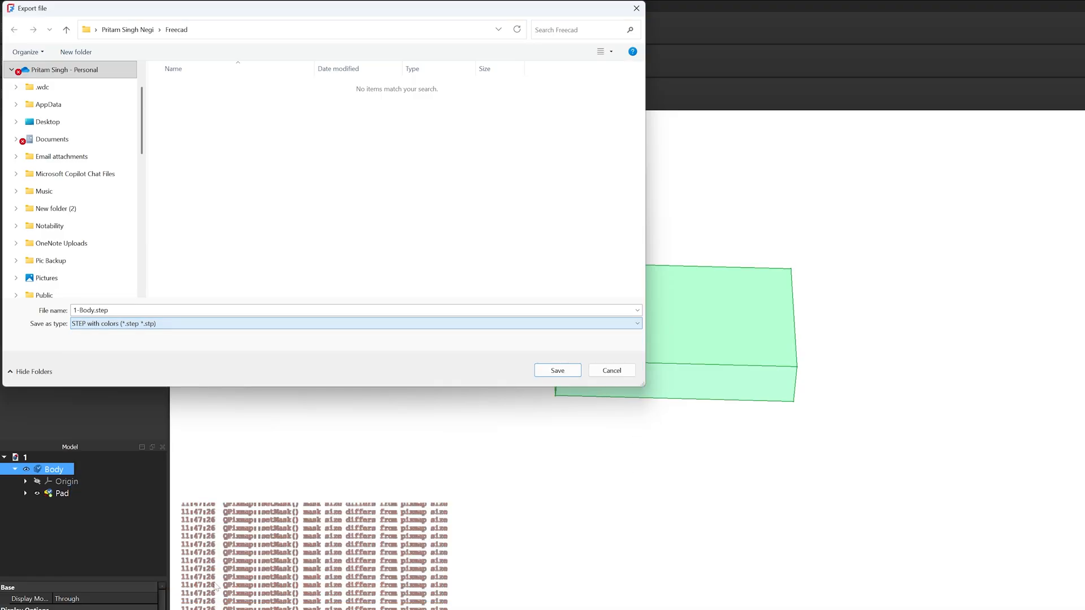
click(47, 121)
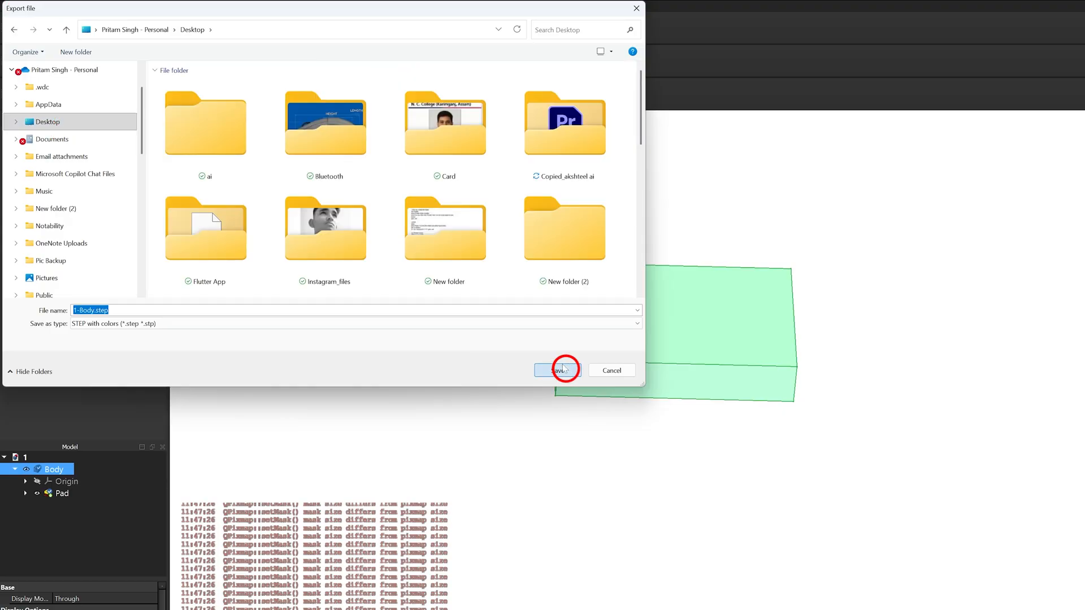
click(557, 370)
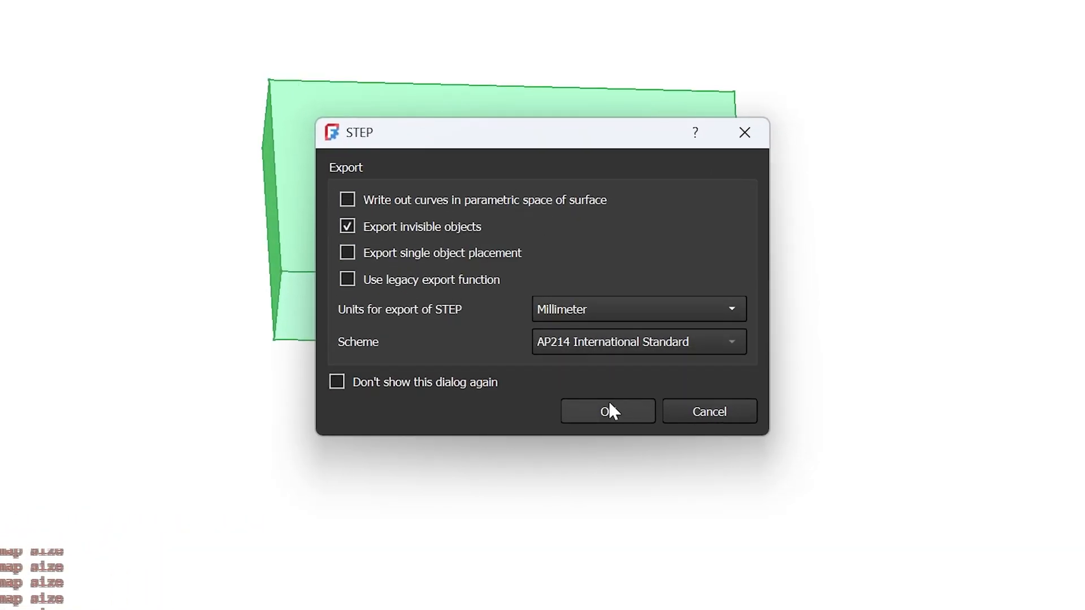
click(635, 341)
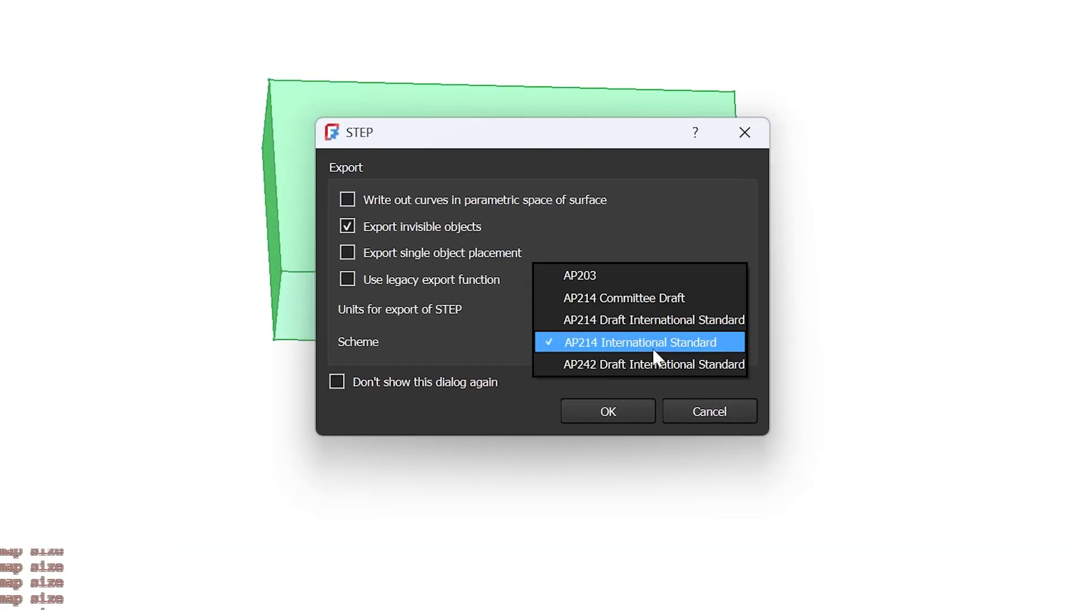
click(639, 341)
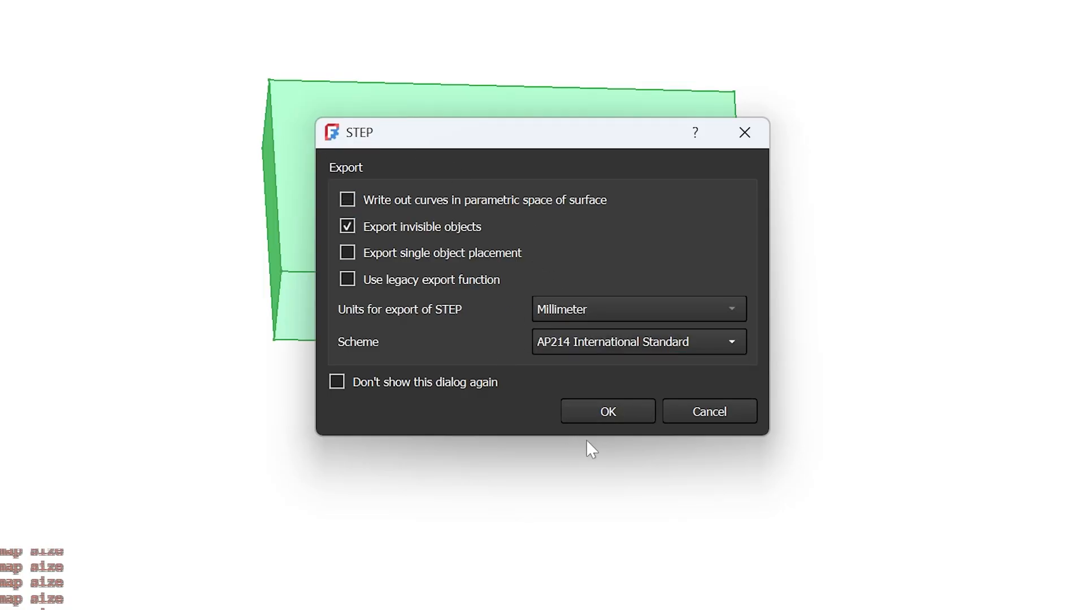
click(606, 411)
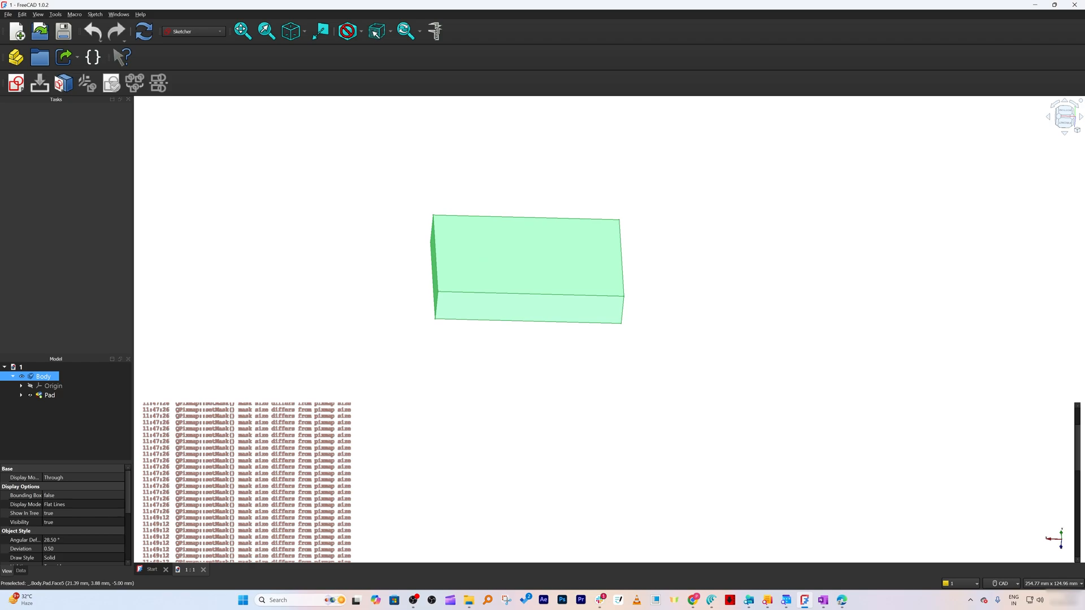
- Launch NX and open 1-Body.step from the Desktop
click(242, 599)
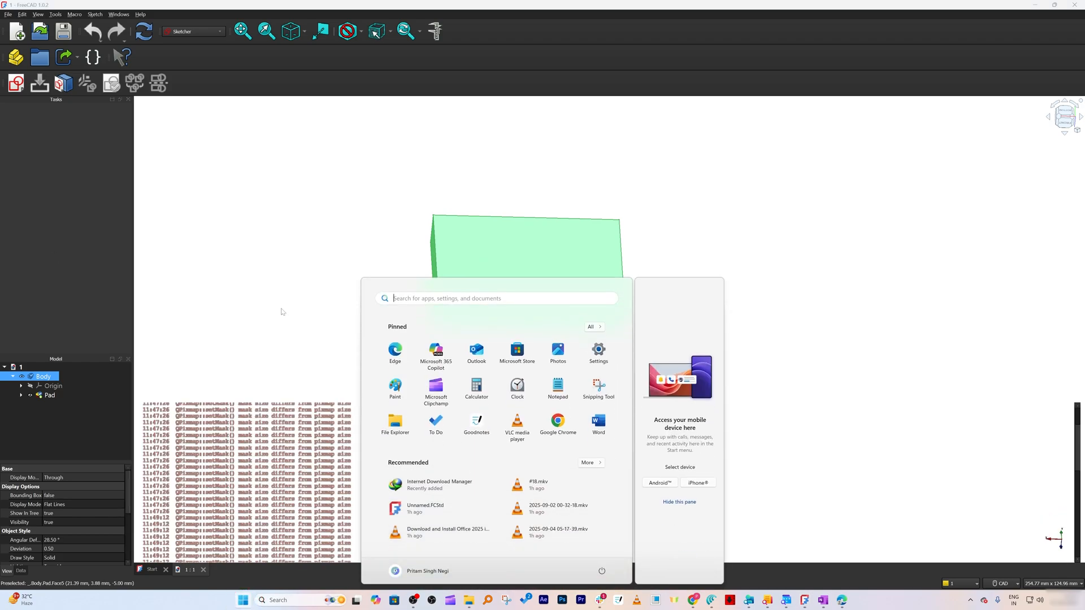
text(nx)
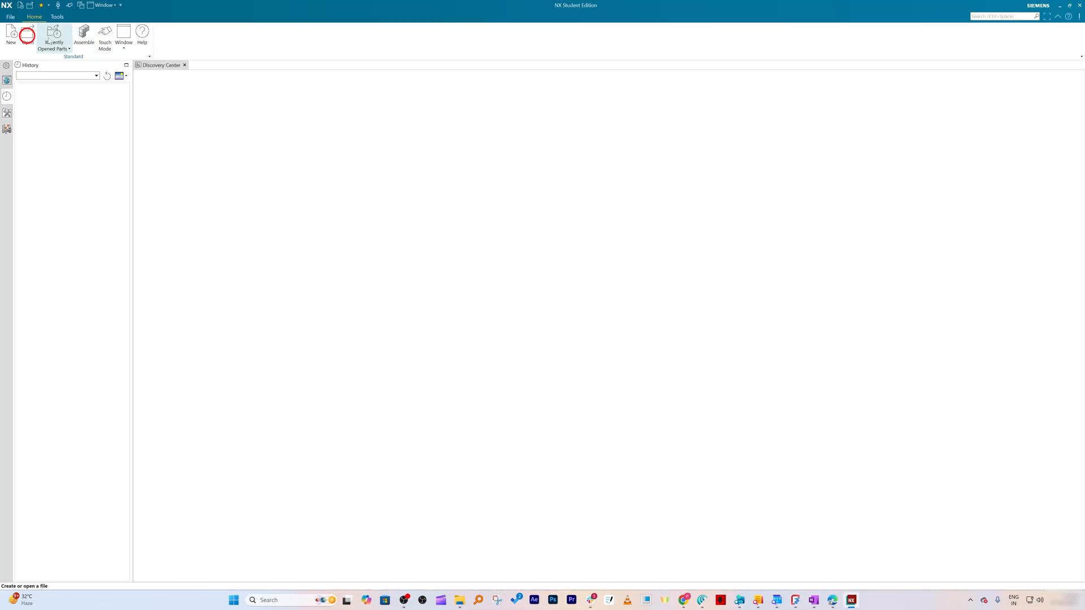
click(27, 35)
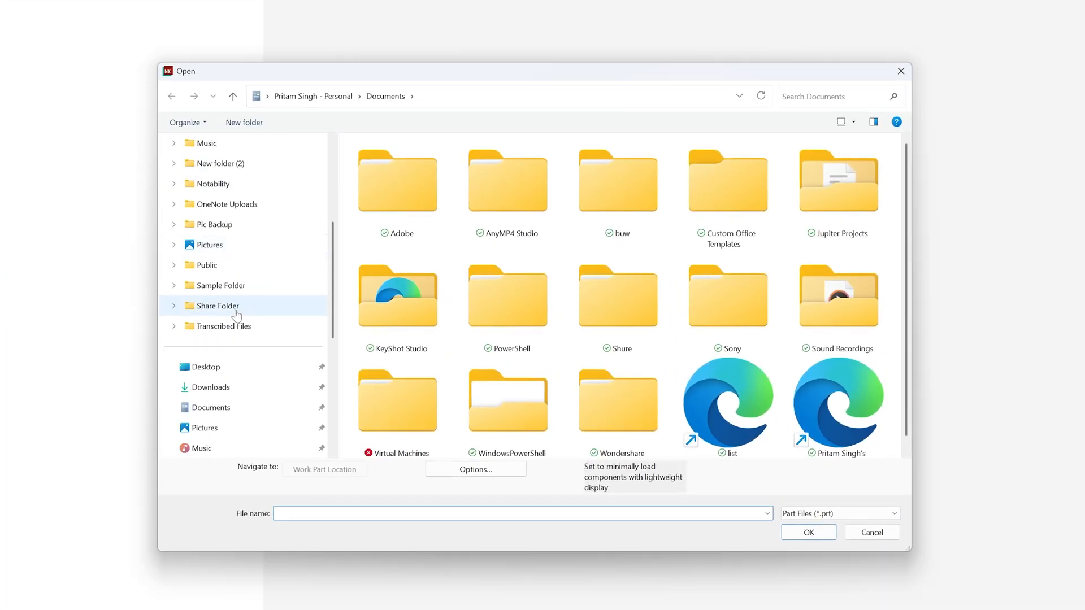
click(204, 366)
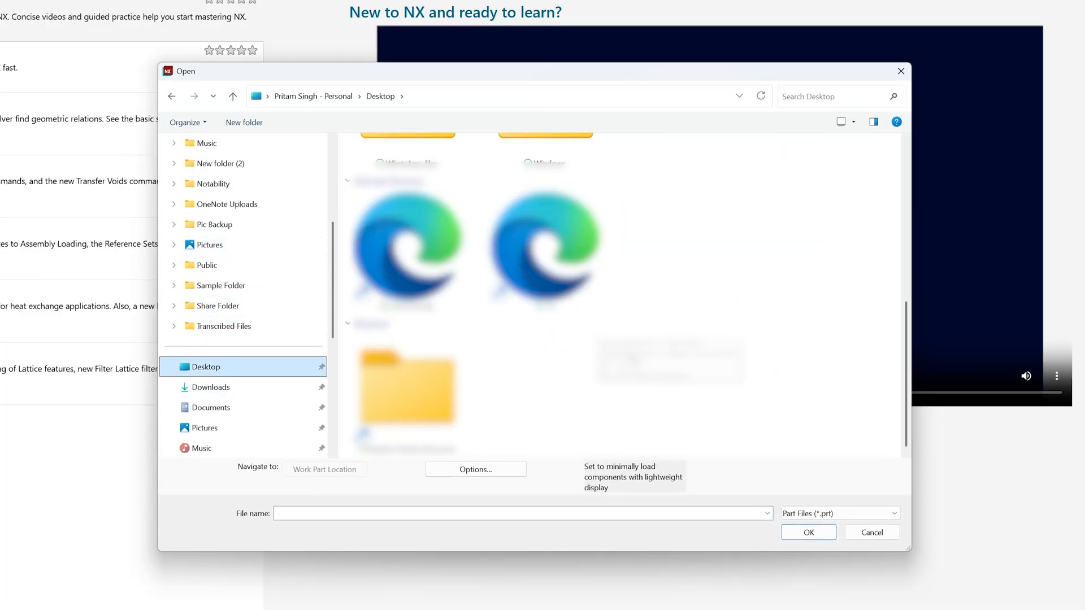
click(838, 513)
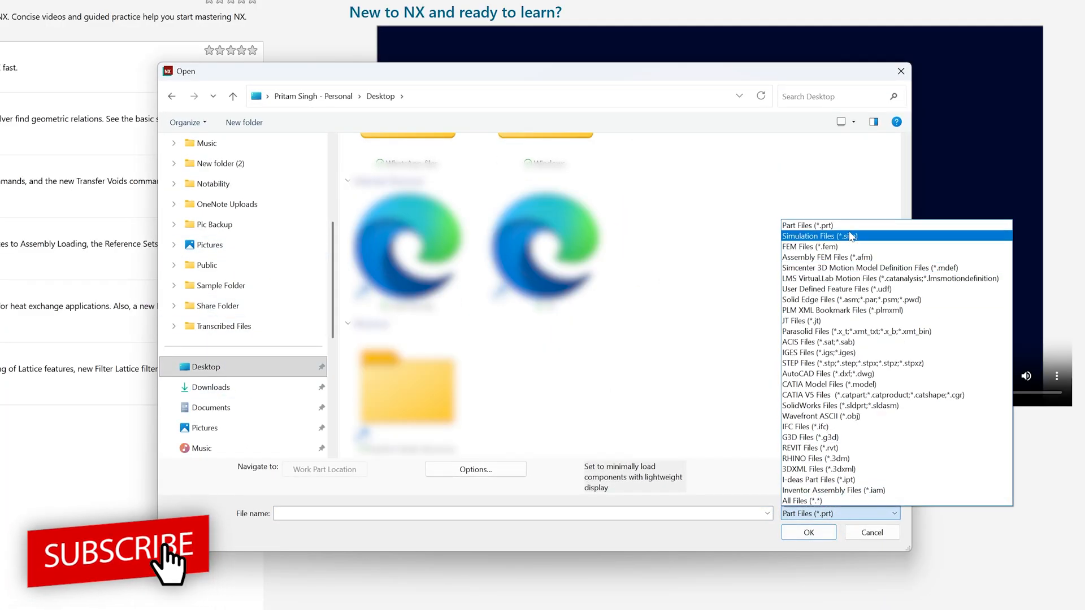
click(802, 501)
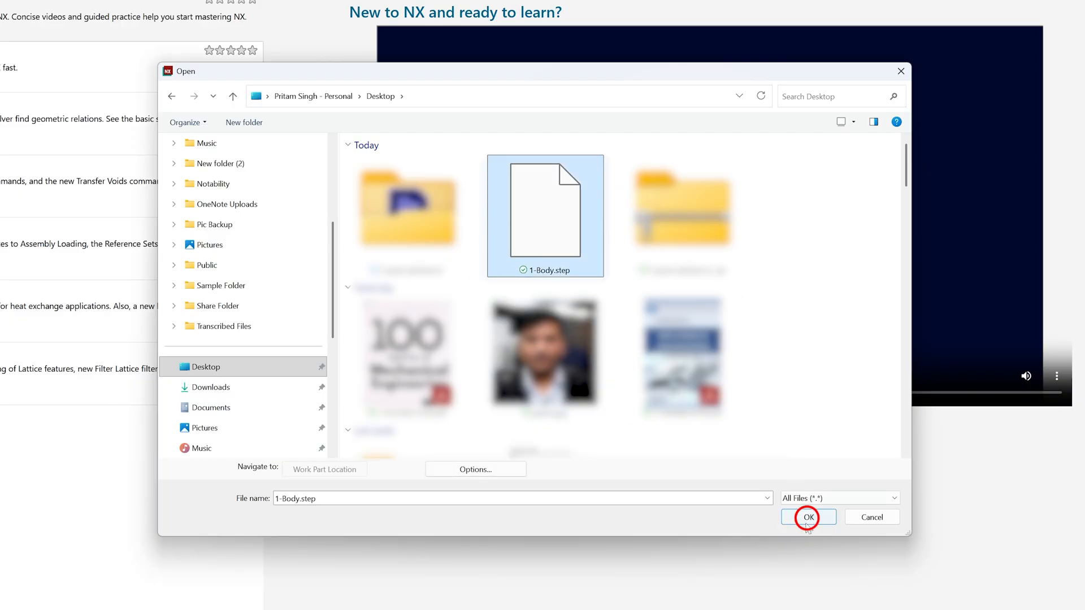
click(807, 517)
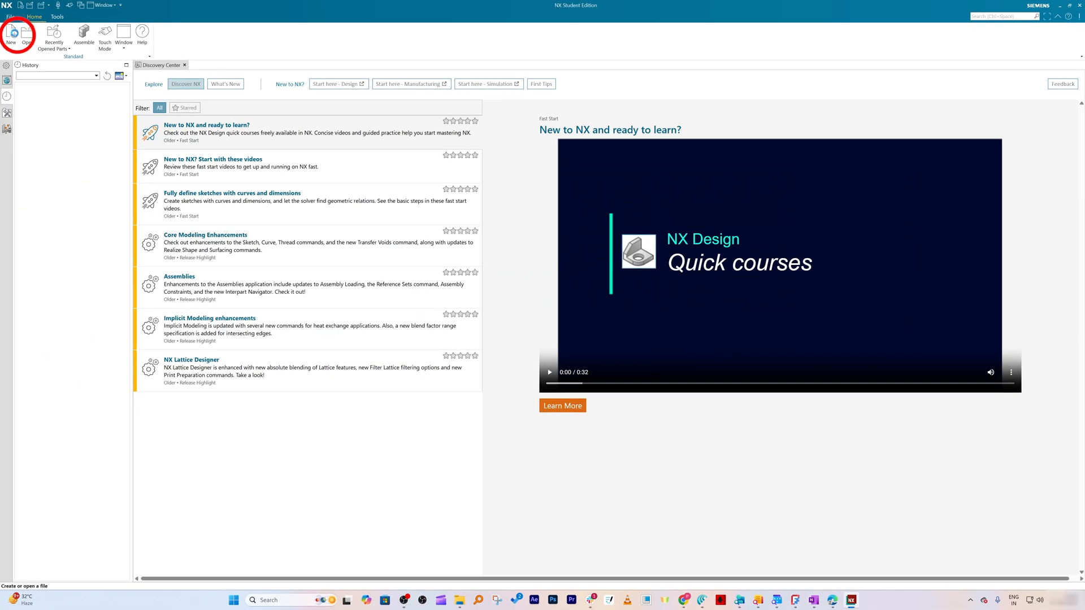
- Create a new Model part and import 1-Body.step as STEP214
click(10, 34)
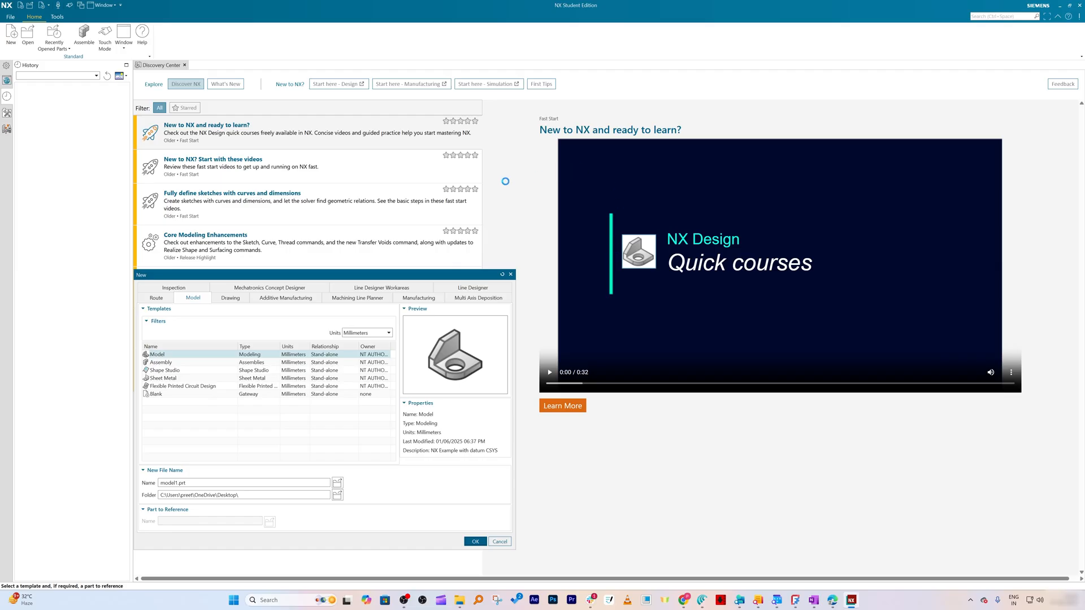
click(475, 541)
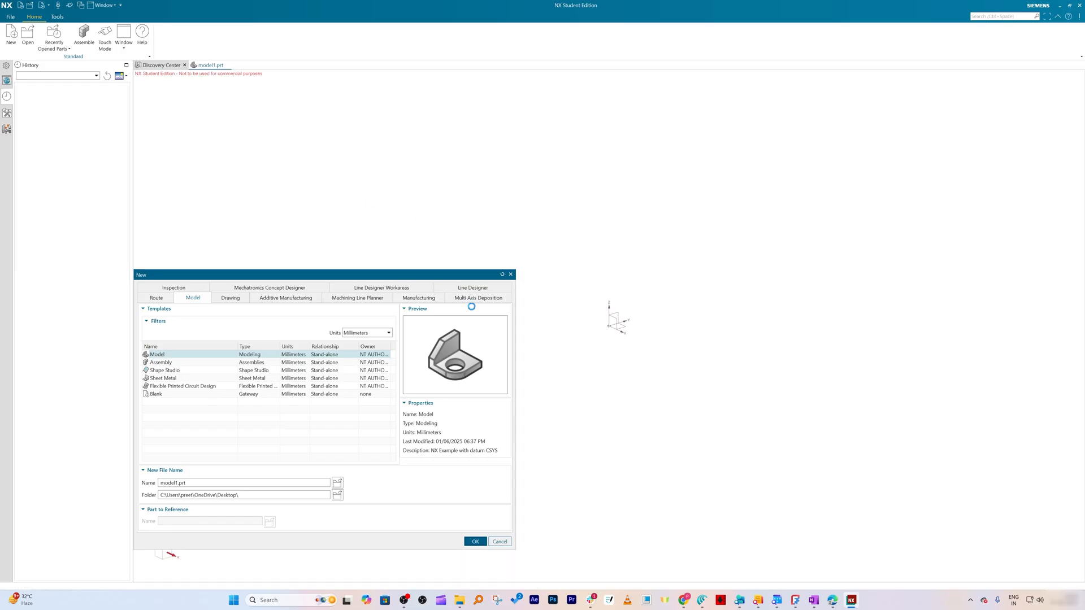
click(474, 542)
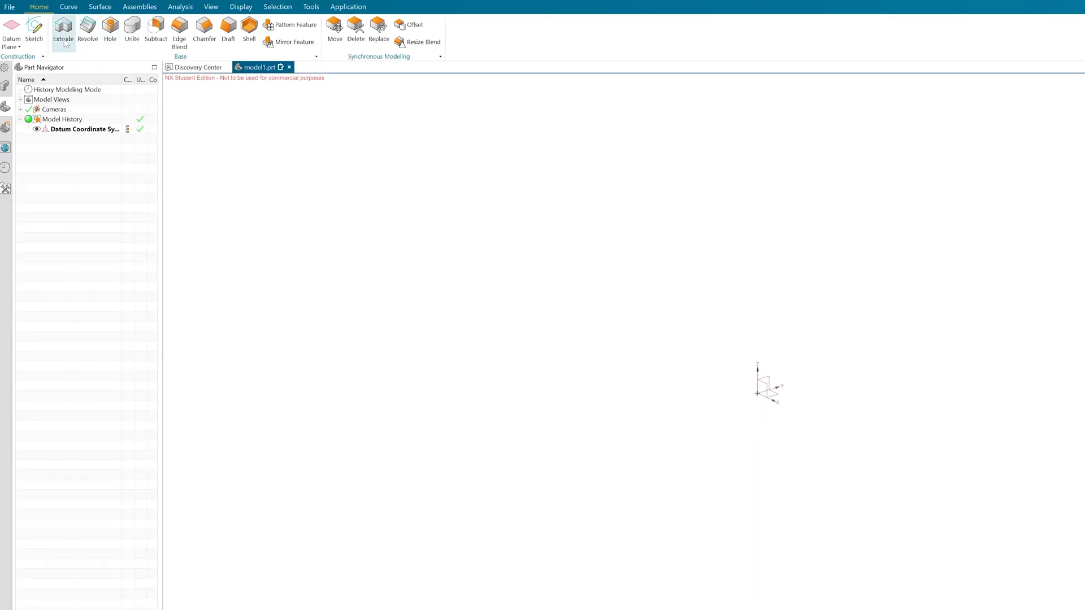
click(10, 7)
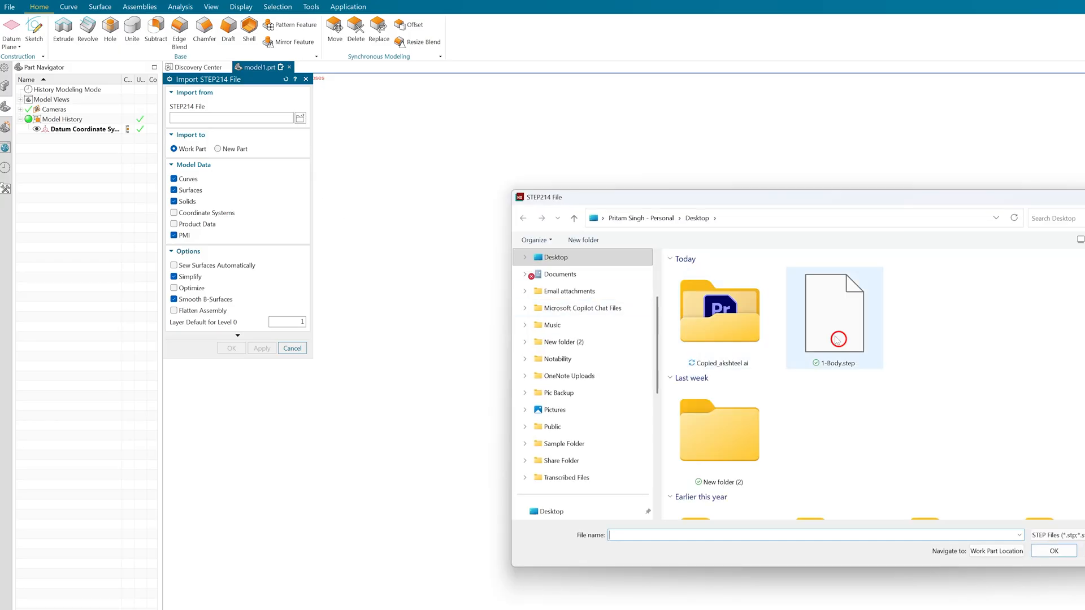
double_click(834, 314)
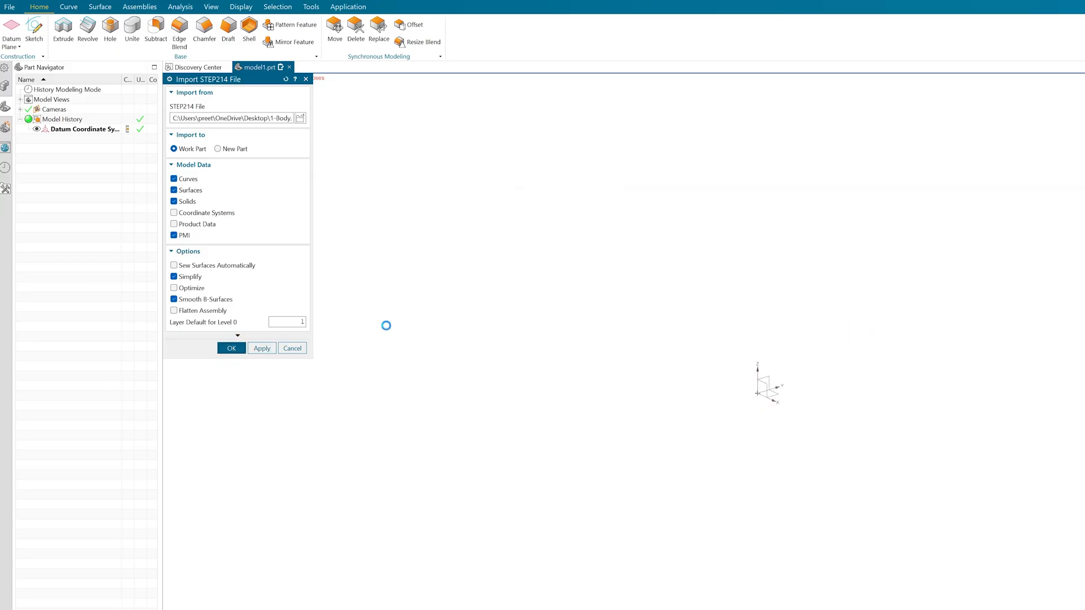
click(9, 6)
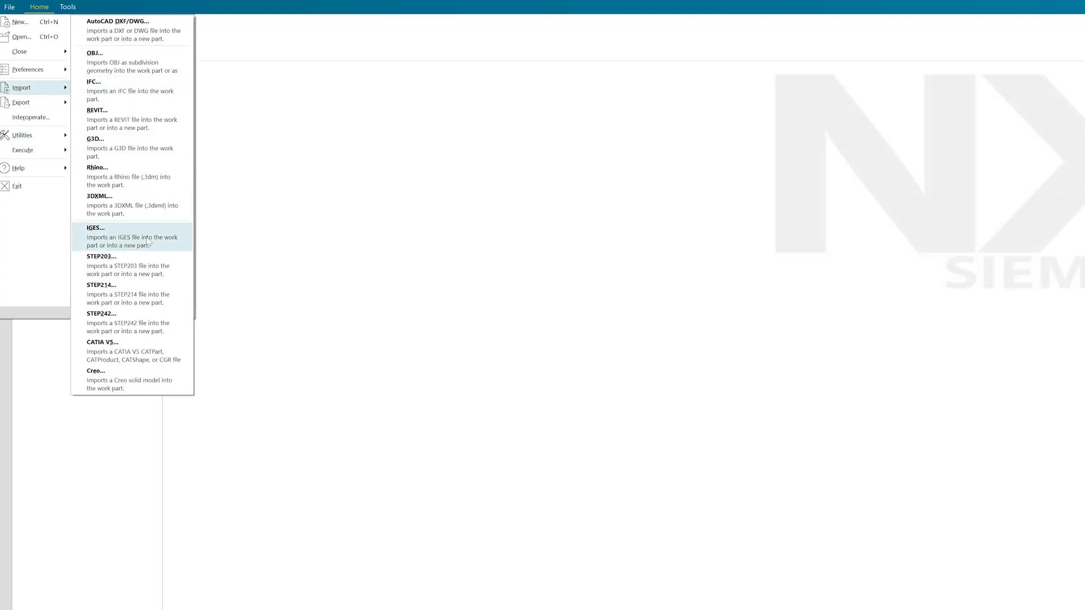
mouse_move(154, 270)
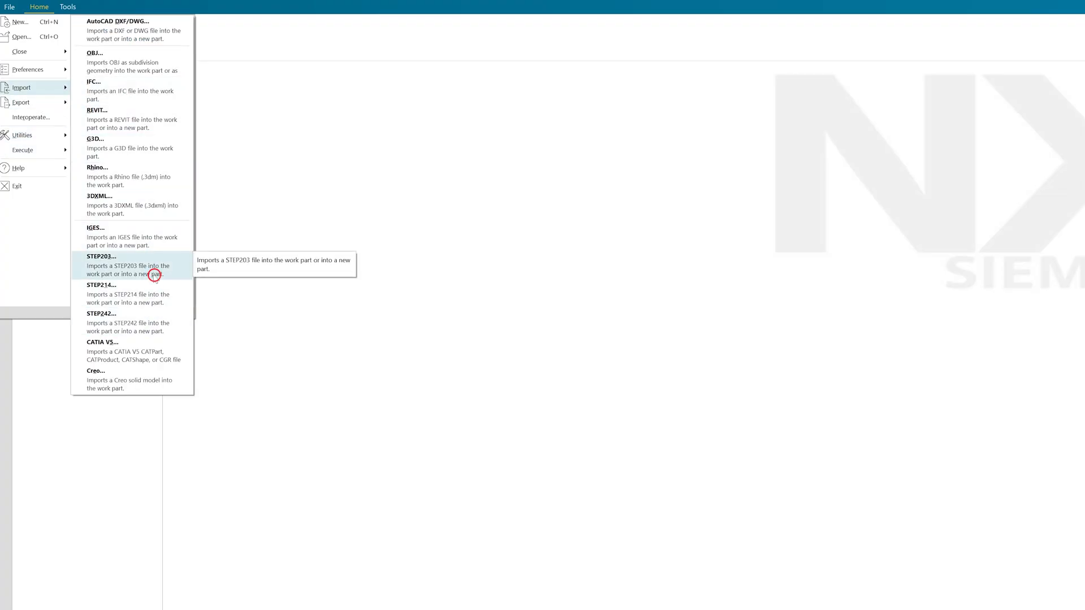
- Run a STEP203 import of 1-Body.step, then bring up the Windows app menu
click(100, 256)
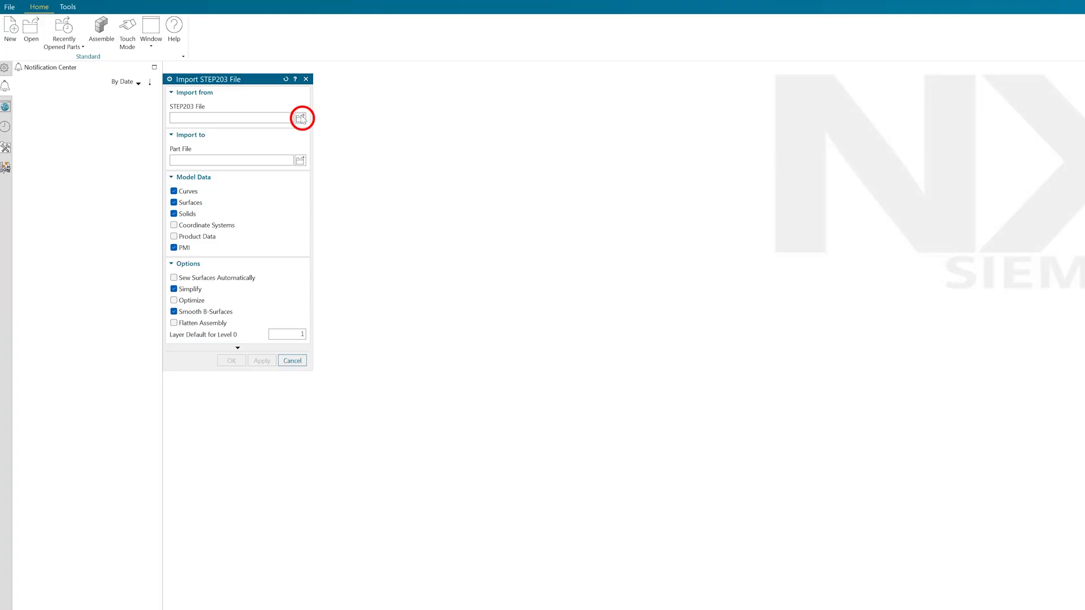
click(300, 118)
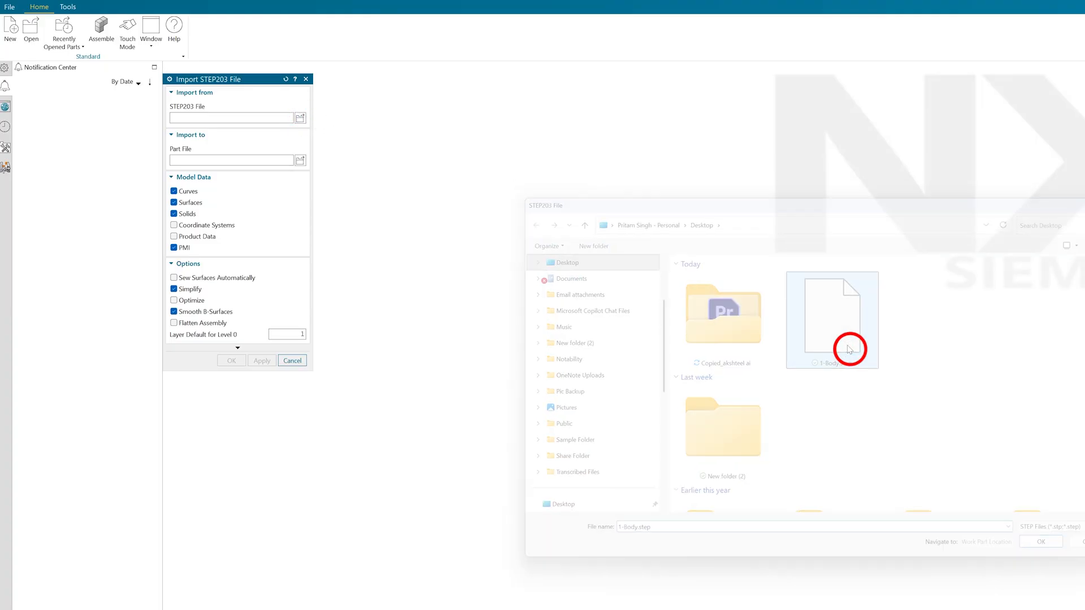
click(1040, 541)
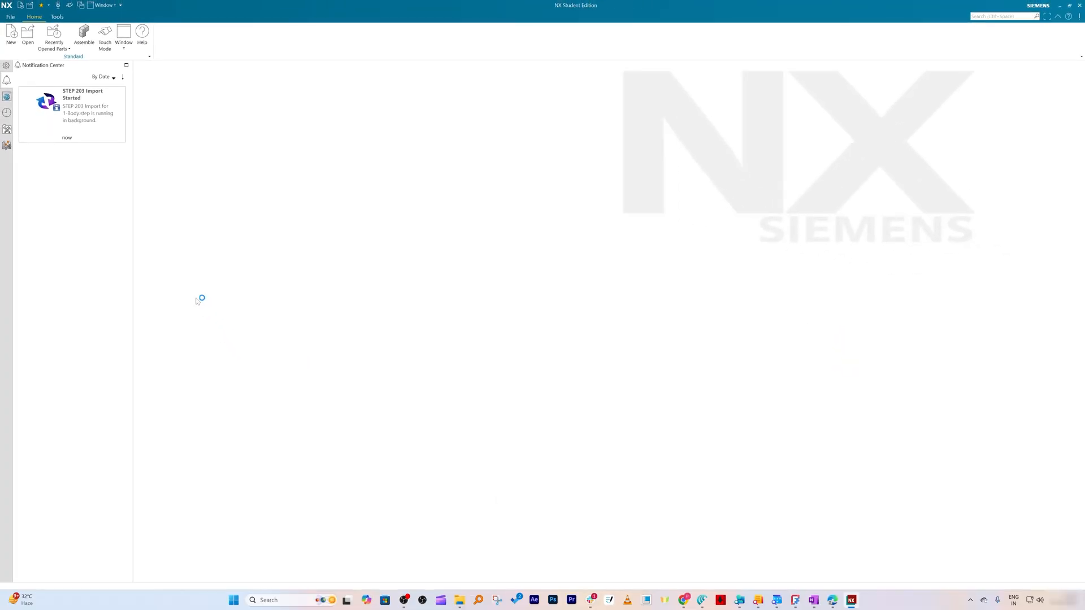
click(240, 600)
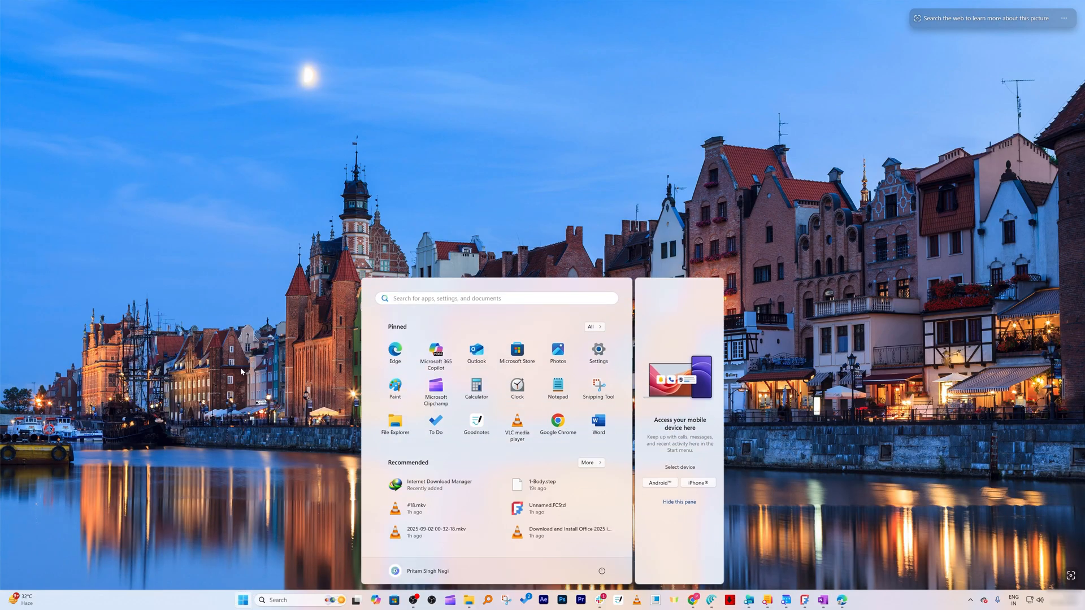
- Launch Creo and import 1-Body.step with the file type set to All Files
text(creo)
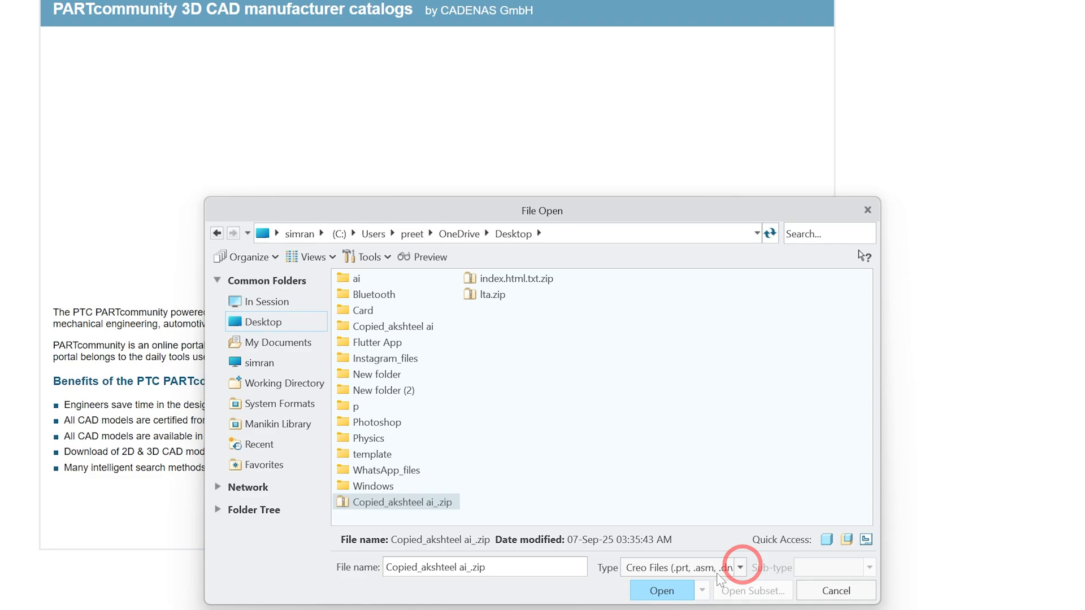
click(739, 567)
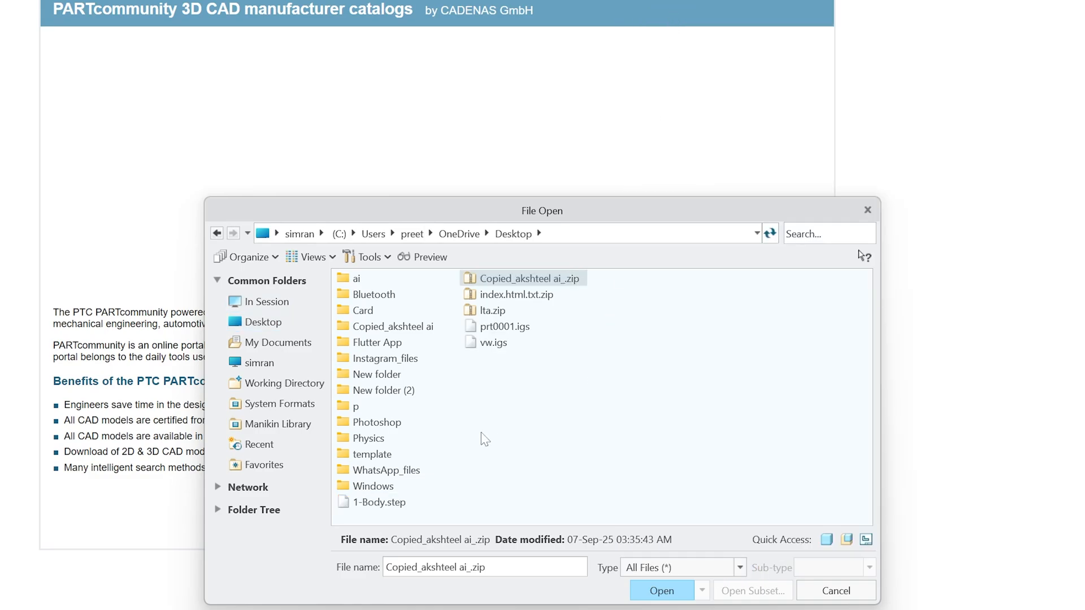
click(379, 502)
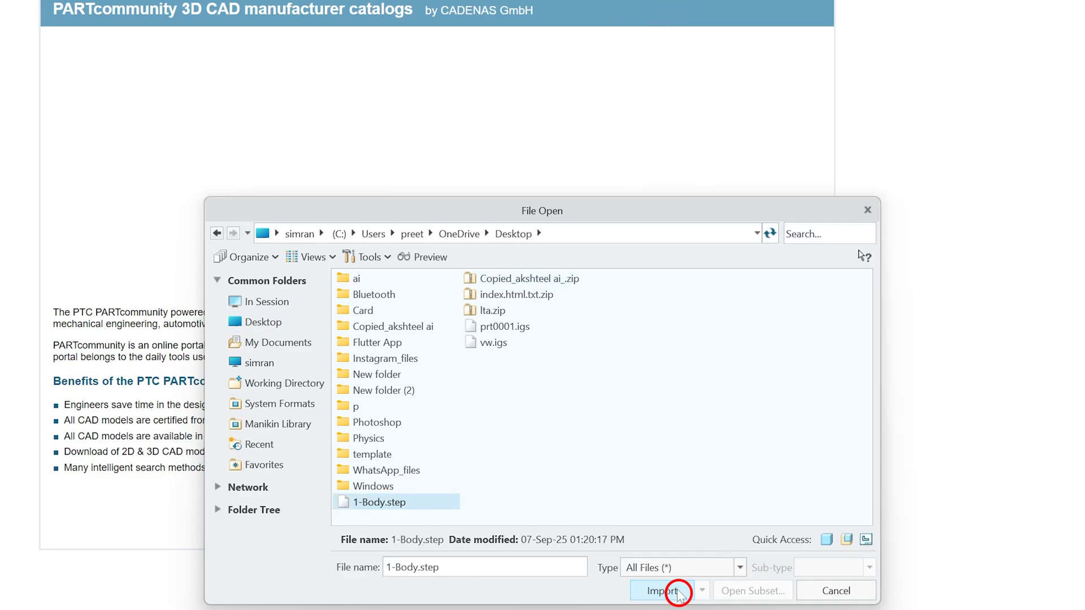
click(661, 590)
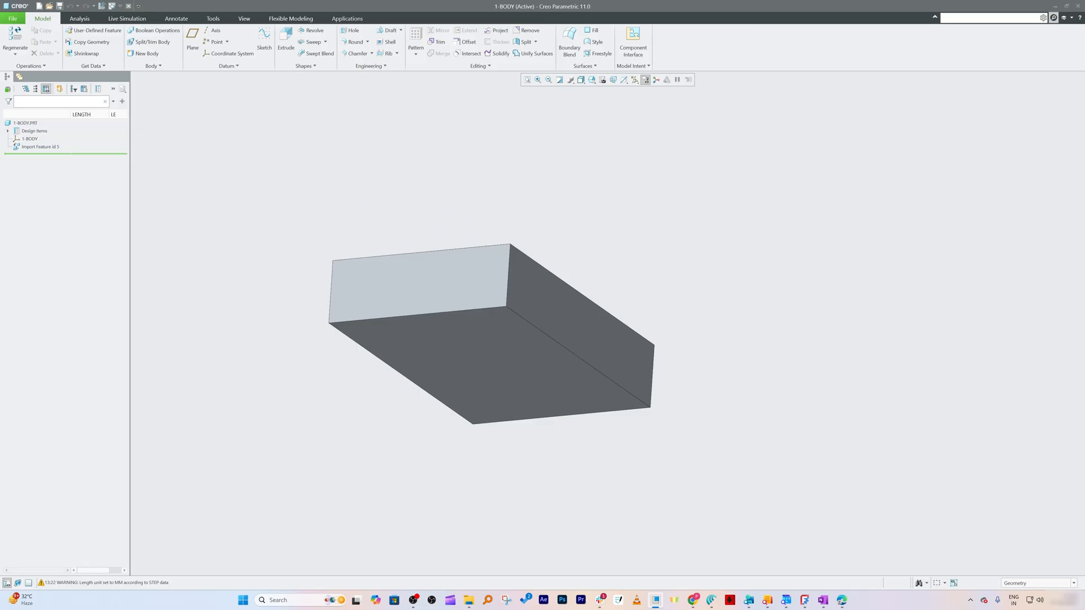
mouse_move(788, 467)
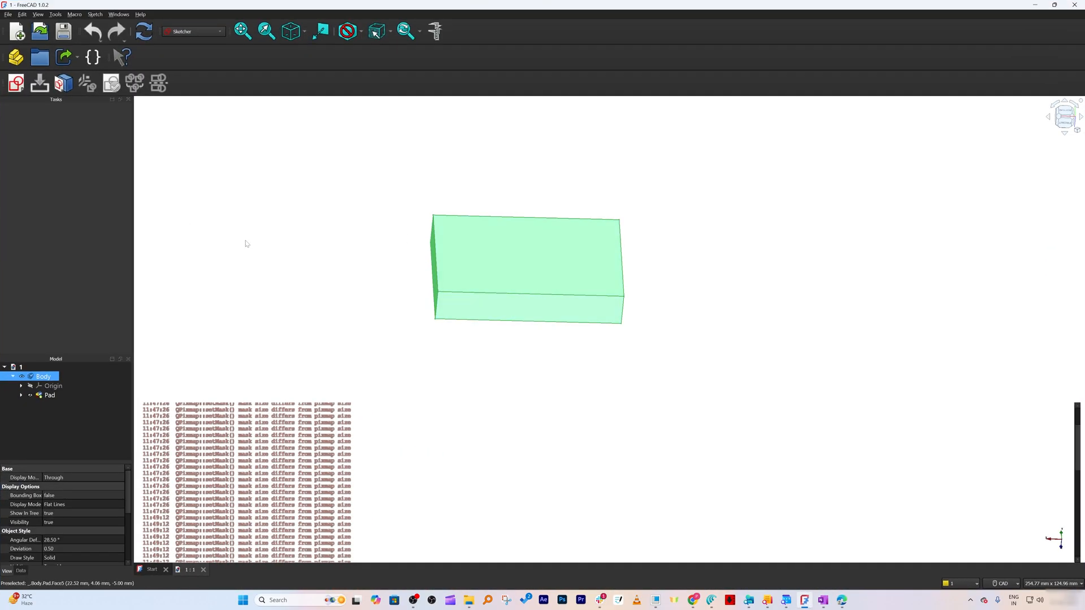
mouse_move(320, 219)
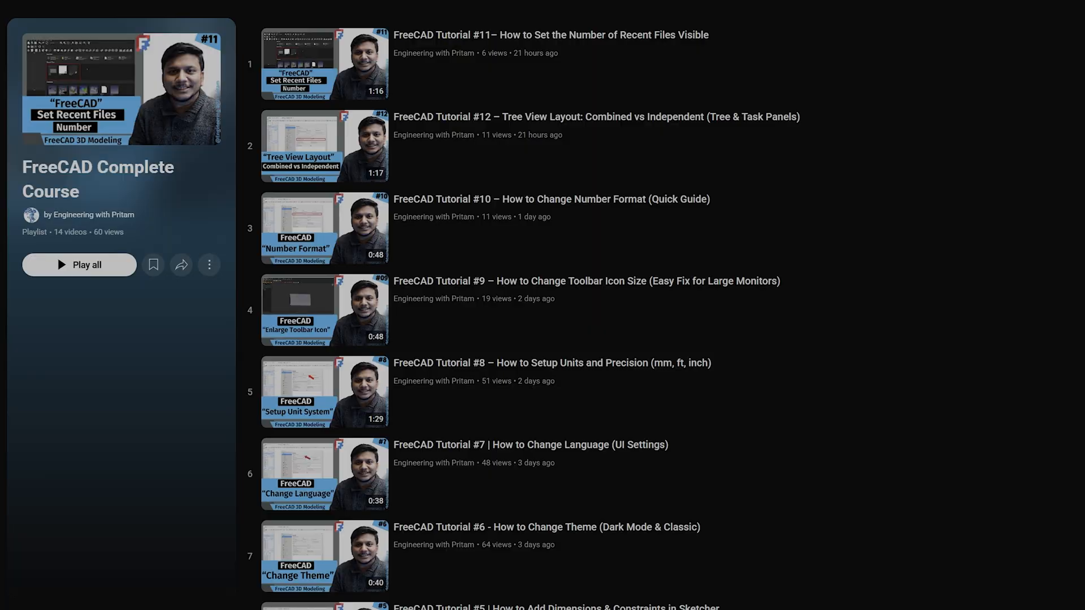
scroll(down, 3)
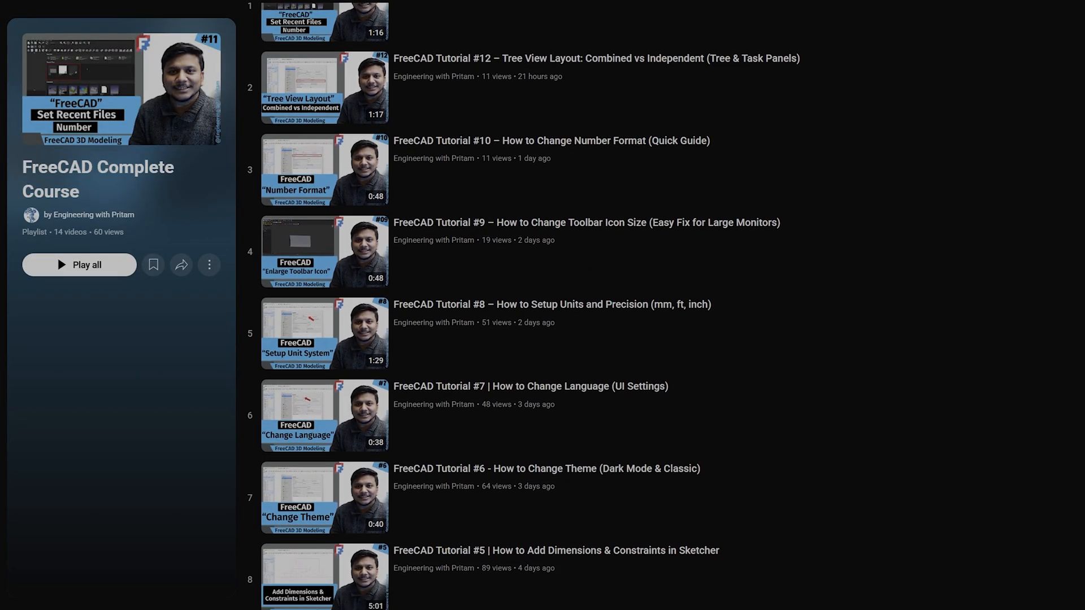
scroll(down, 3)
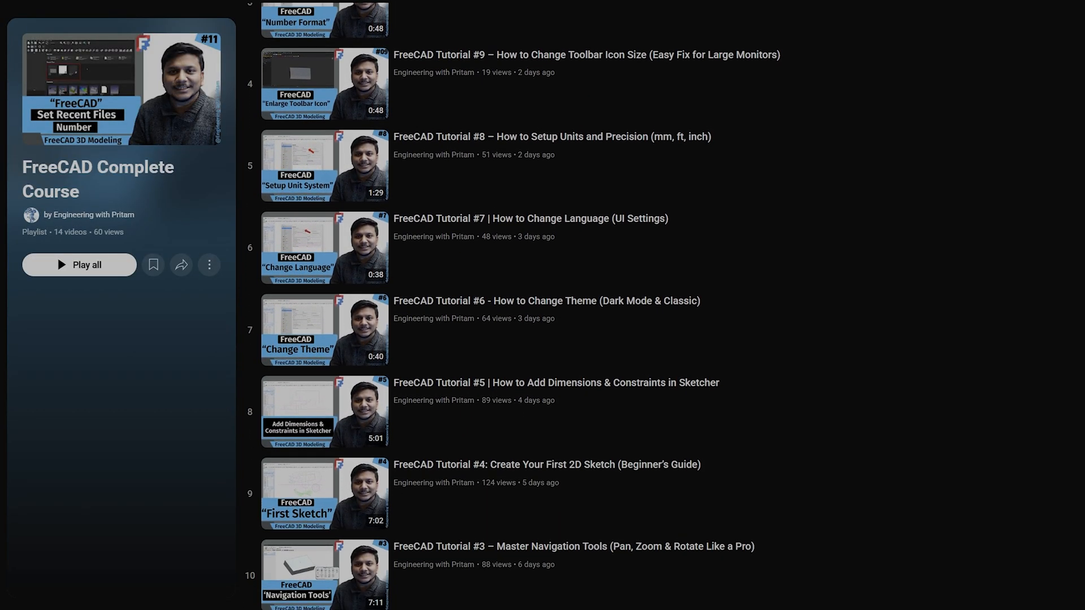
scroll(down, 3)
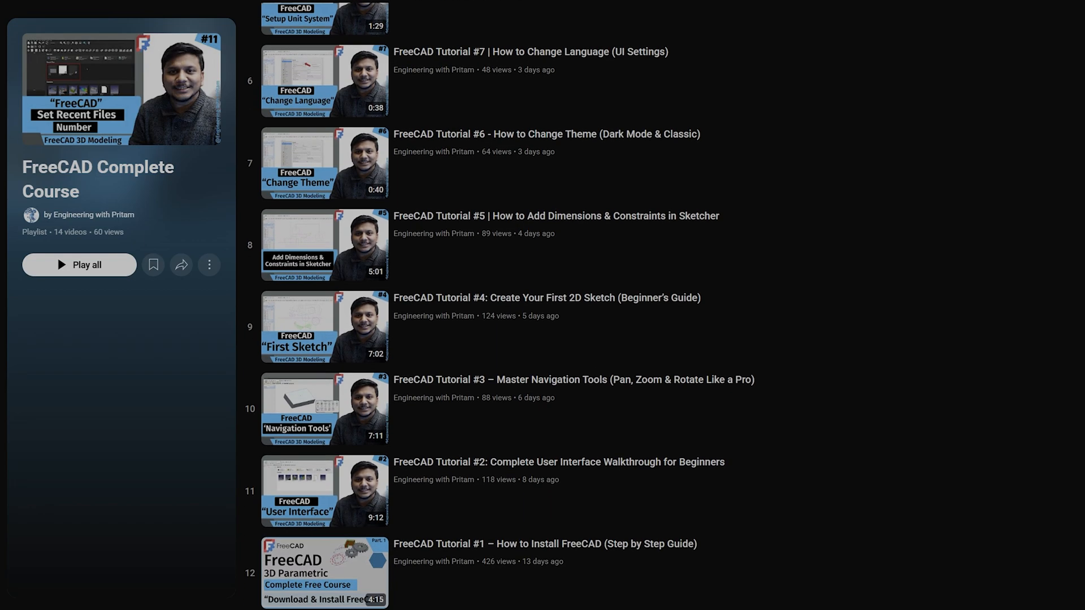